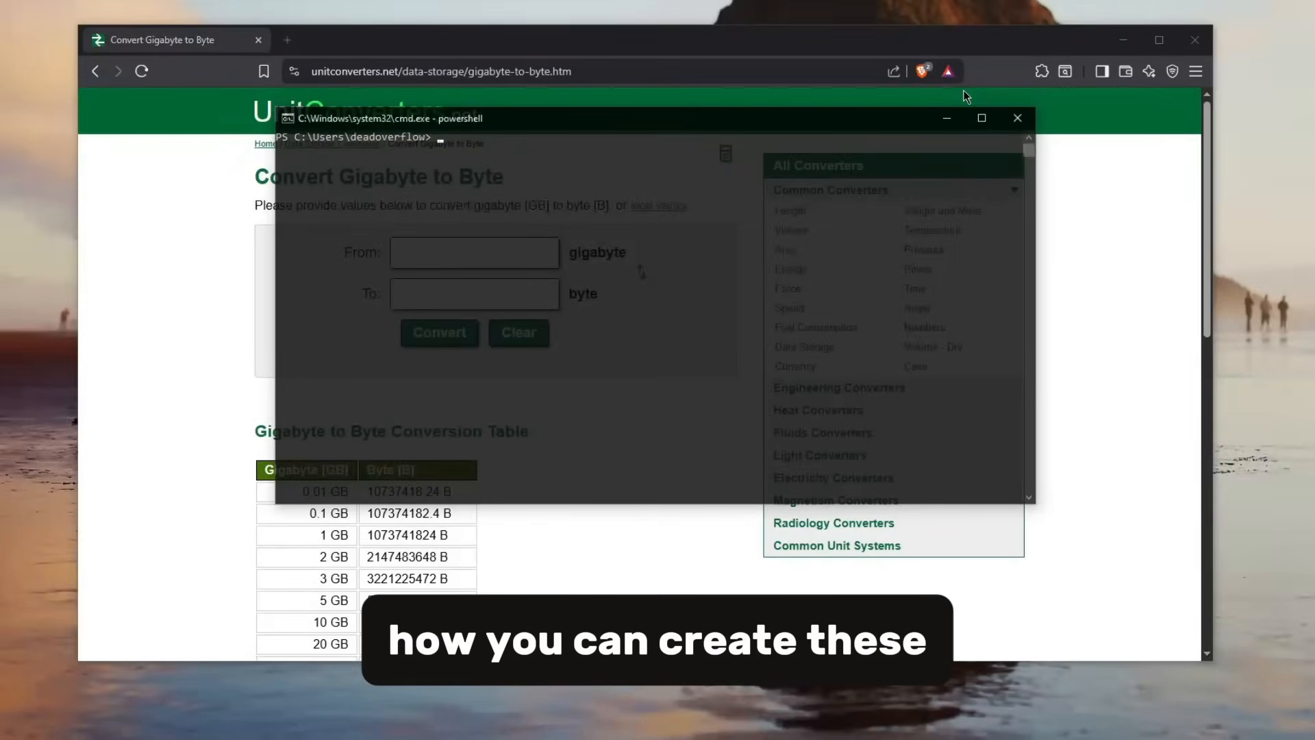
# - Write "test" into the reserved-name file \\.\D:/con.txt with echo
pyautogui.write('con.txt"')
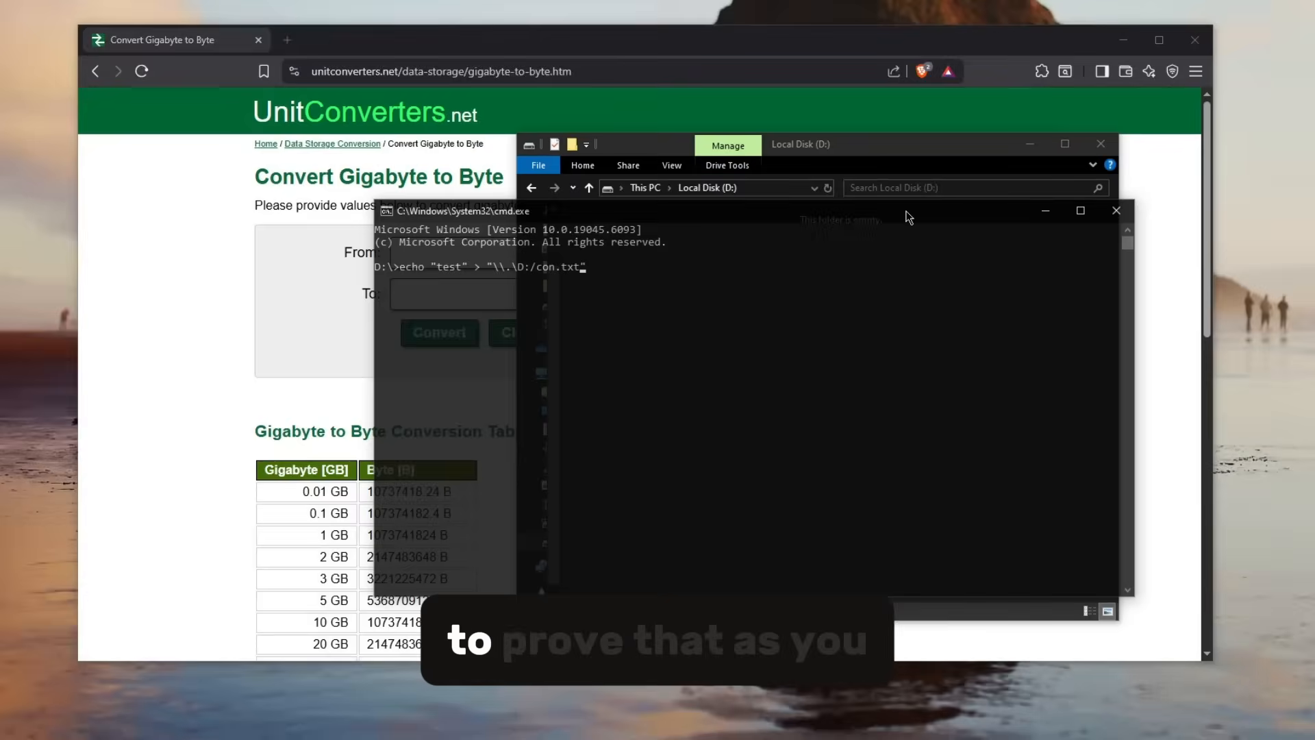
pyautogui.press('enter')
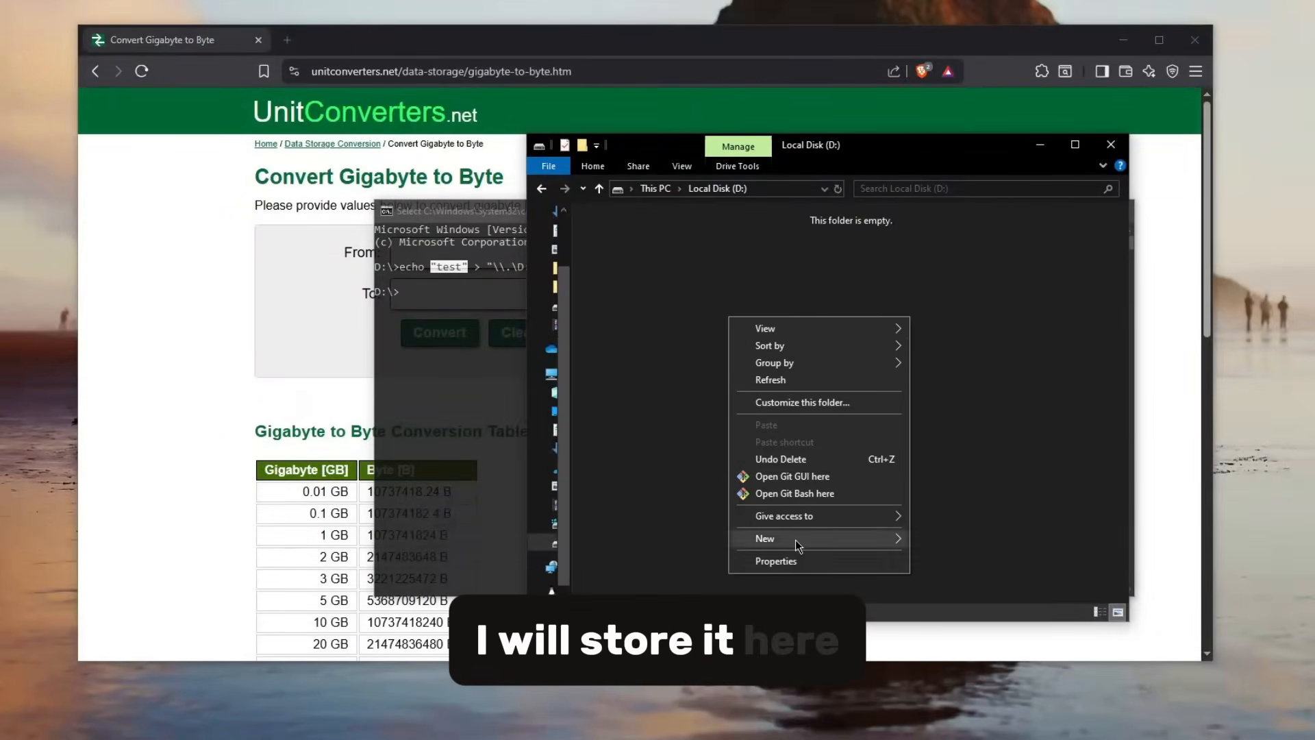
# - Refresh drive D: to reveal con.txt, then try deleting and renaming it, dismissing the invalid-handle error
pyautogui.click(770, 380)
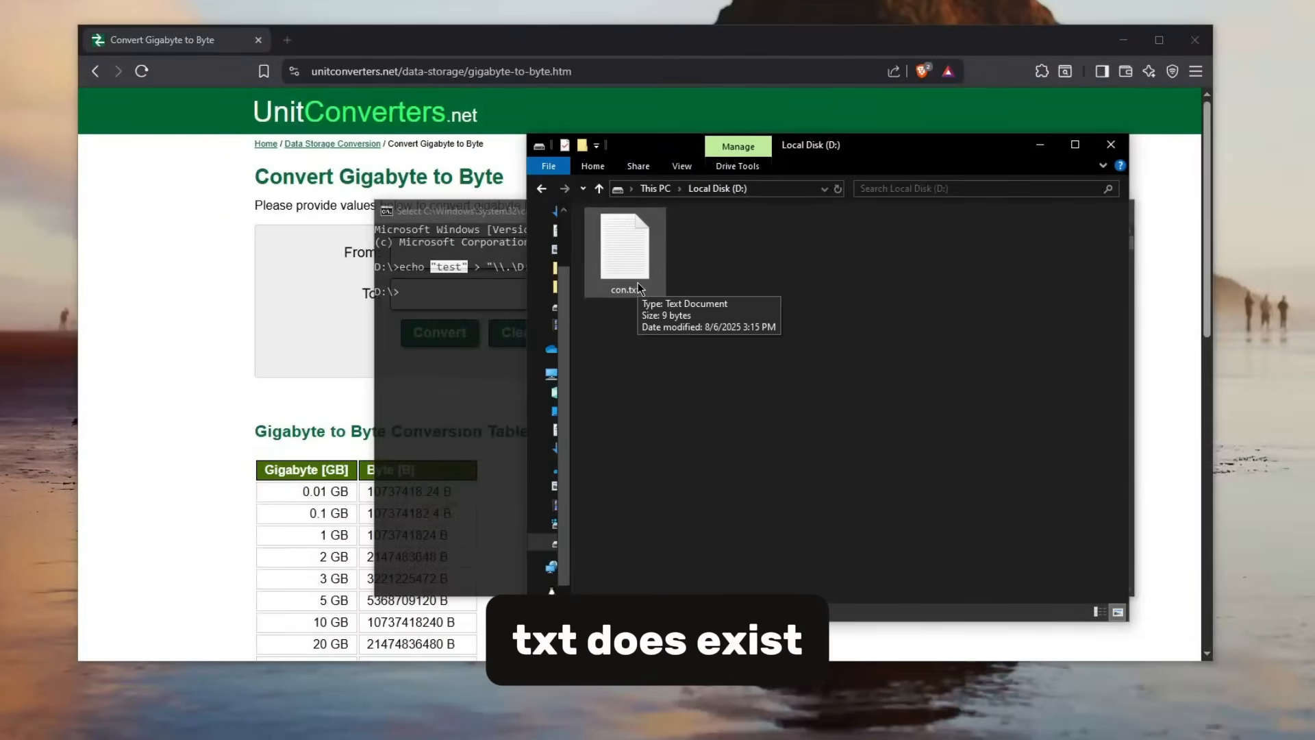
pyautogui.rightClick(625, 247)
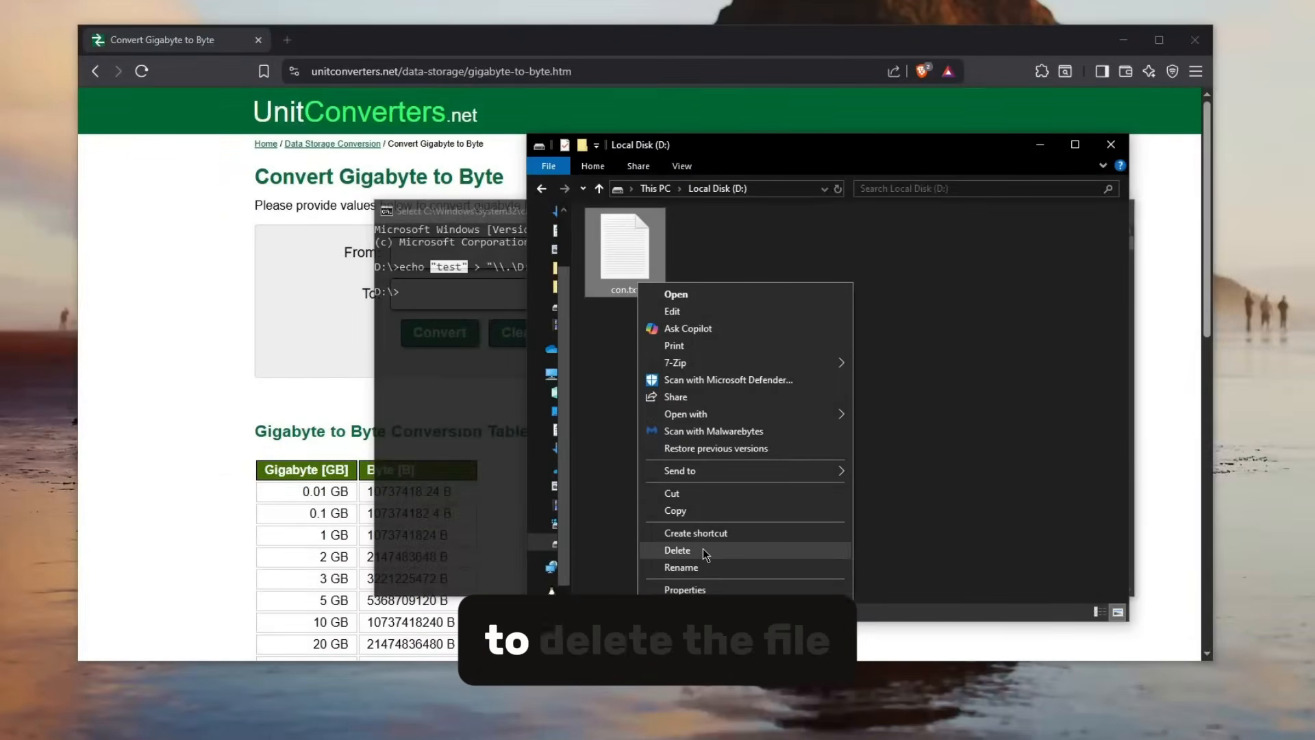
pyautogui.click(677, 550)
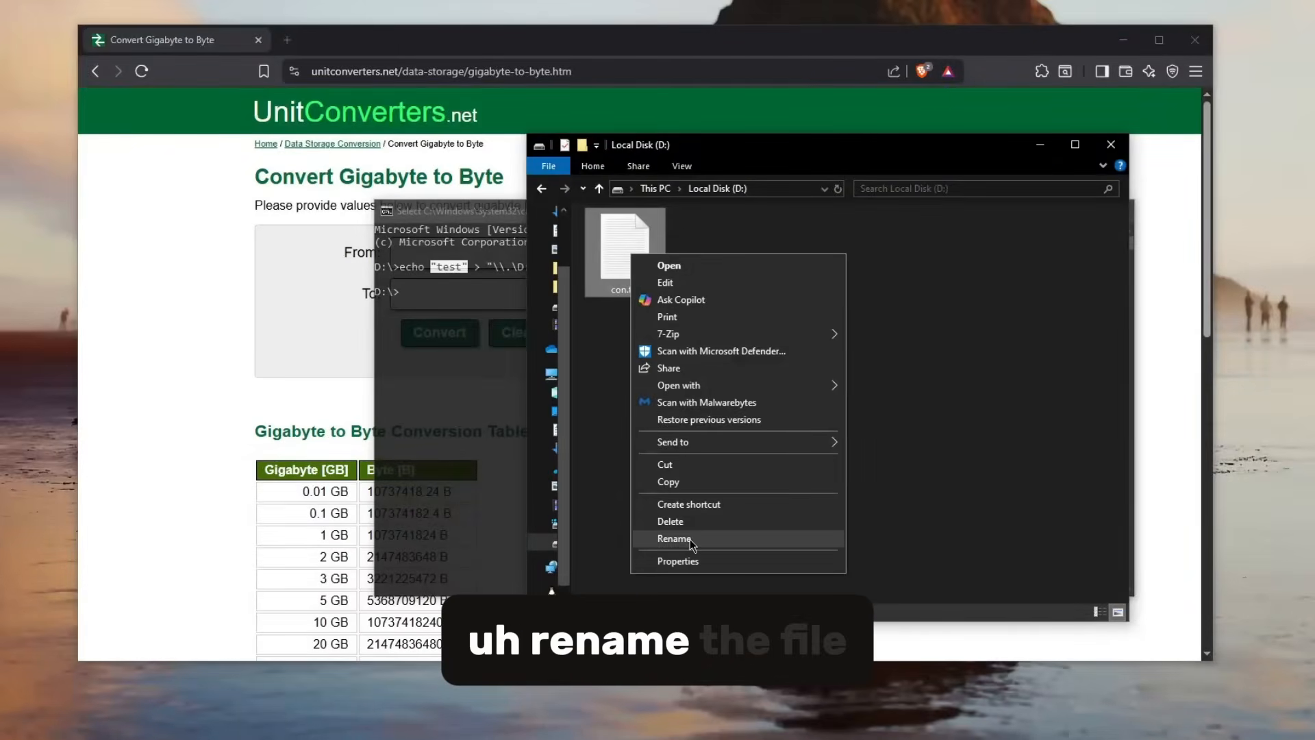
pyautogui.click(674, 538)
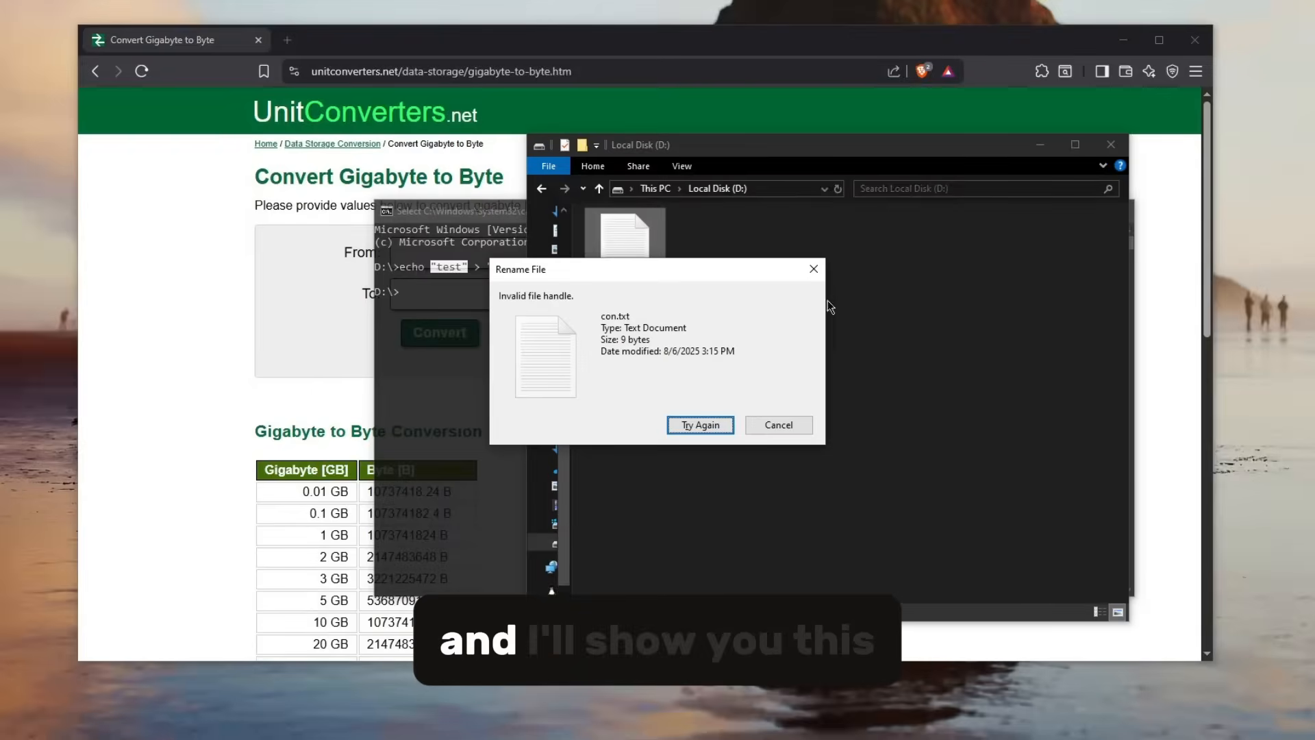
pyautogui.click(776, 425)
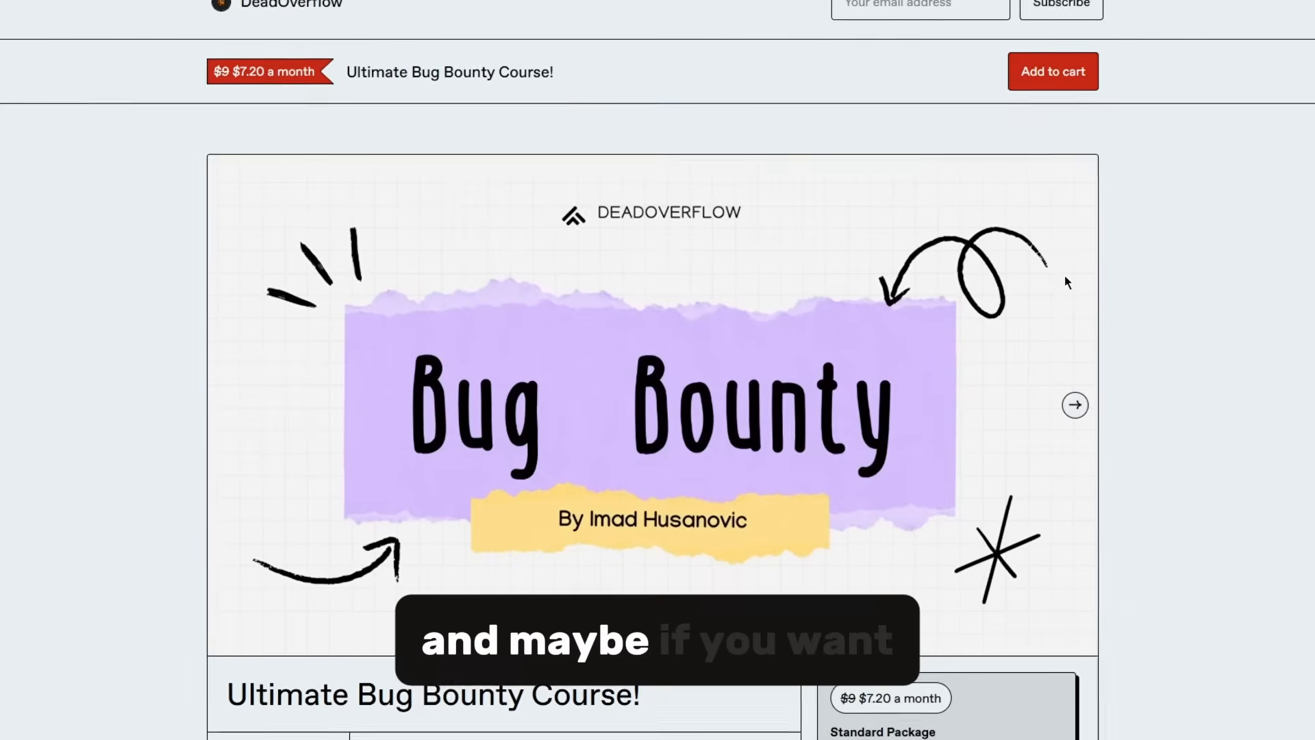
pyautogui.scroll(-3)
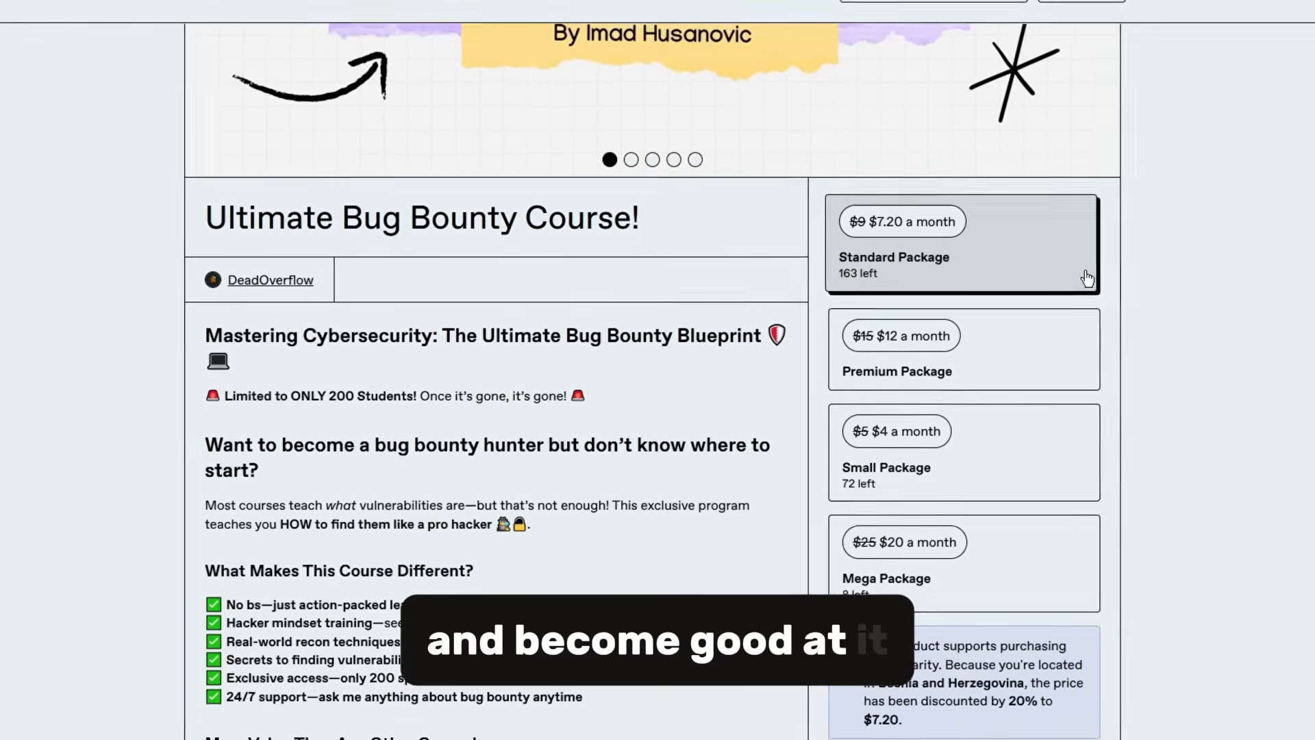
pyautogui.scroll(-3)
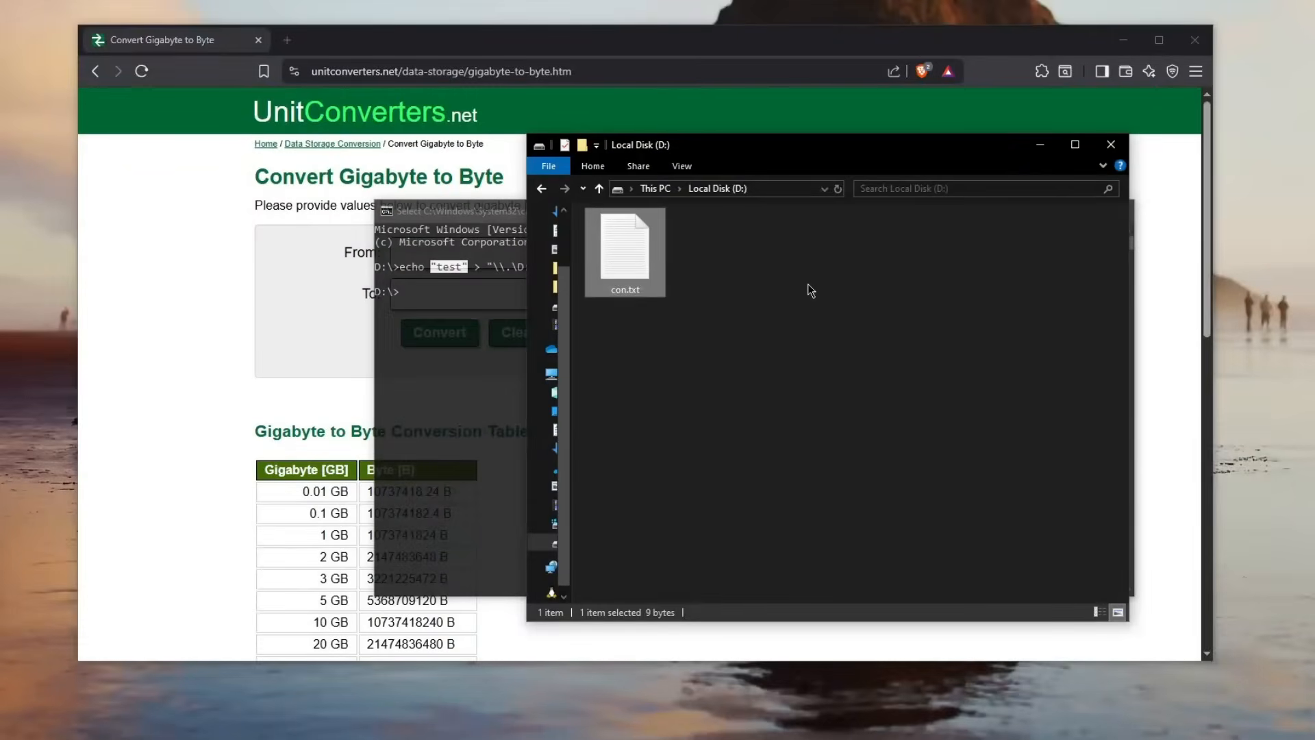
# - Close the browser window and return to the Command Prompt
pyautogui.click(1111, 145)
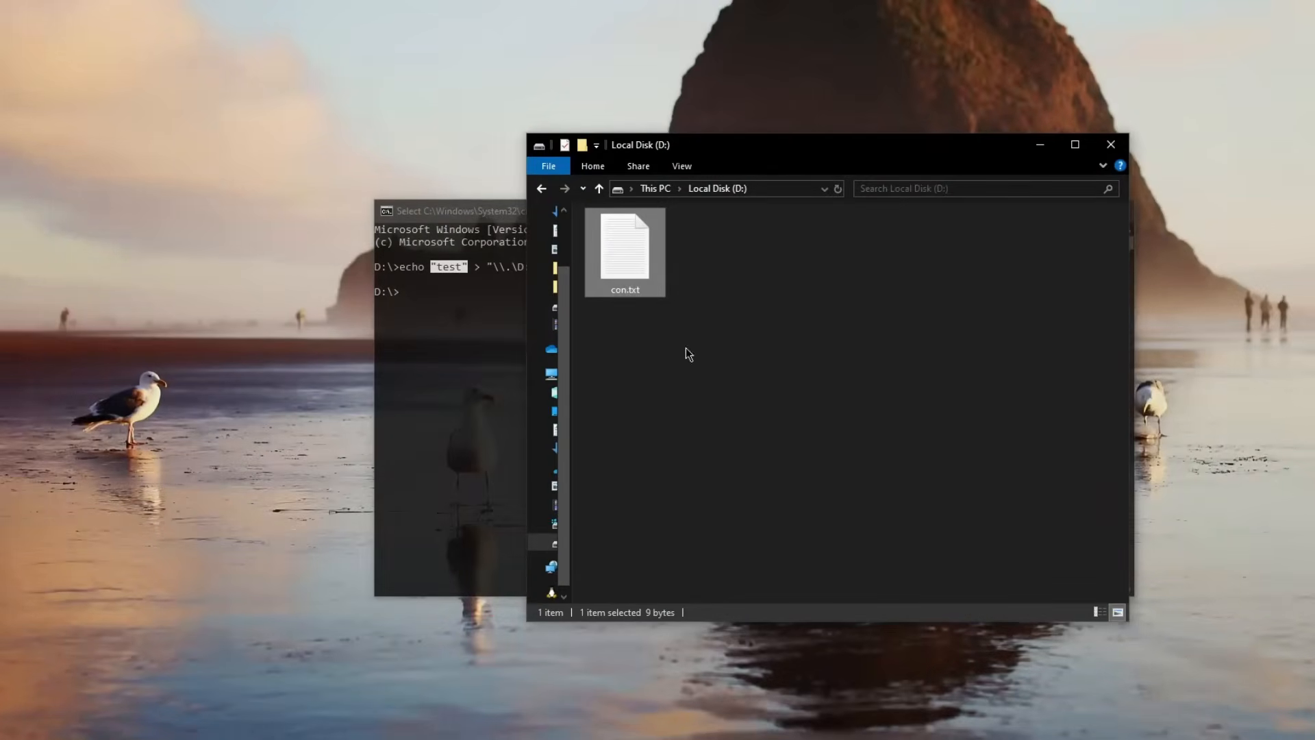
pyautogui.moveTo(516, 363)
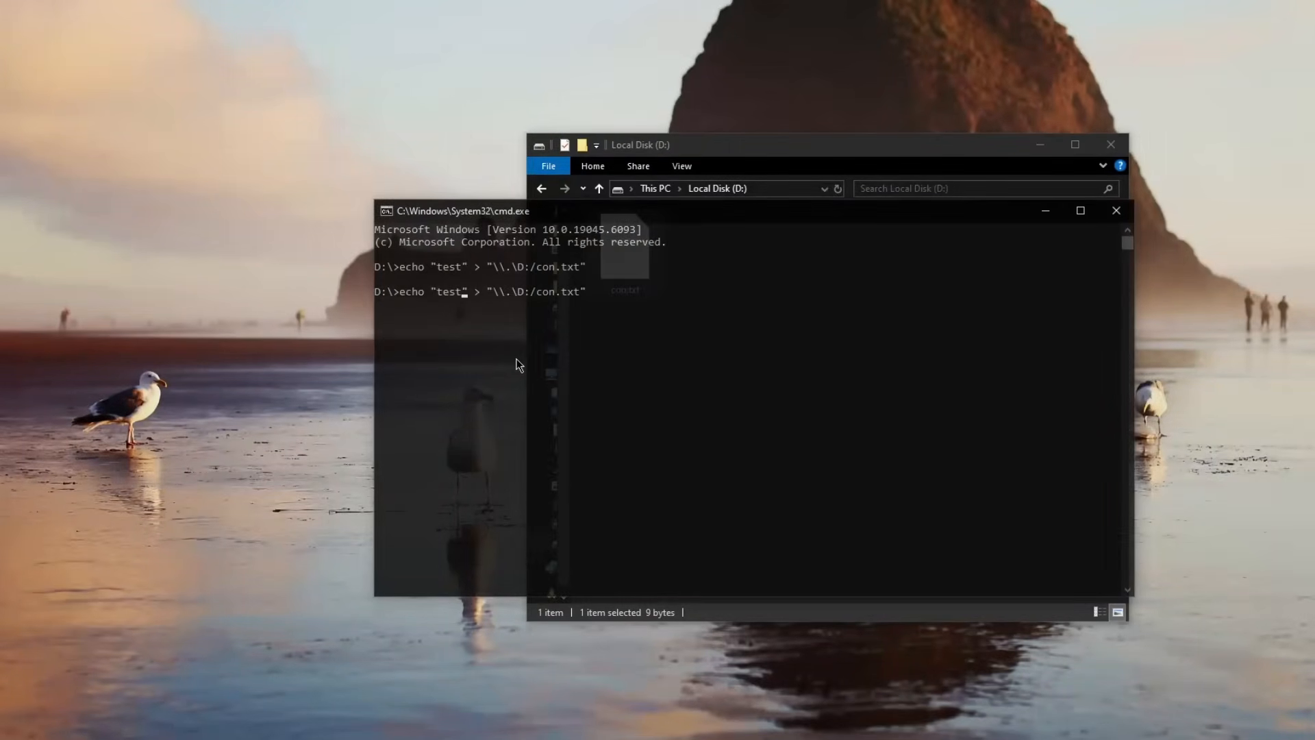
# - Write test plus many A's into con.txt2 and check its 77-byte size in Explorer
pyautogui.write('AAA')
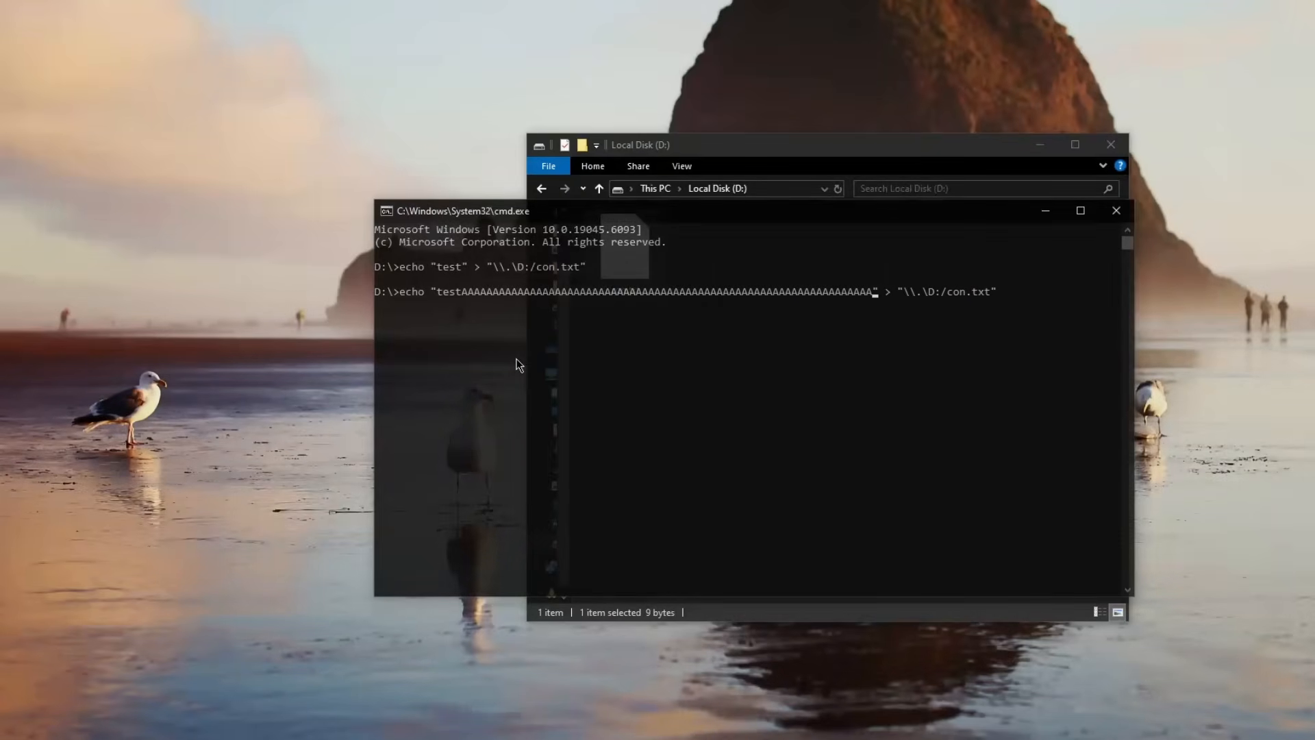
pyautogui.write('2')
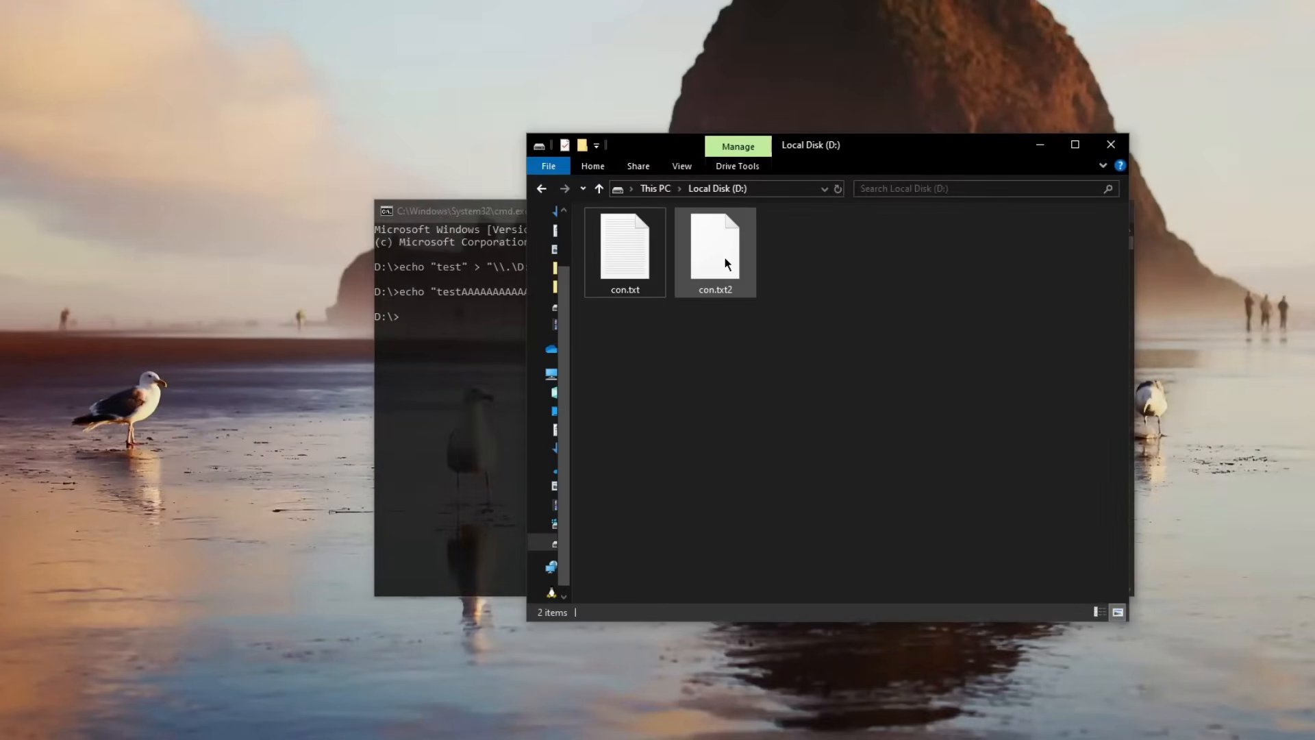
pyautogui.click(714, 252)
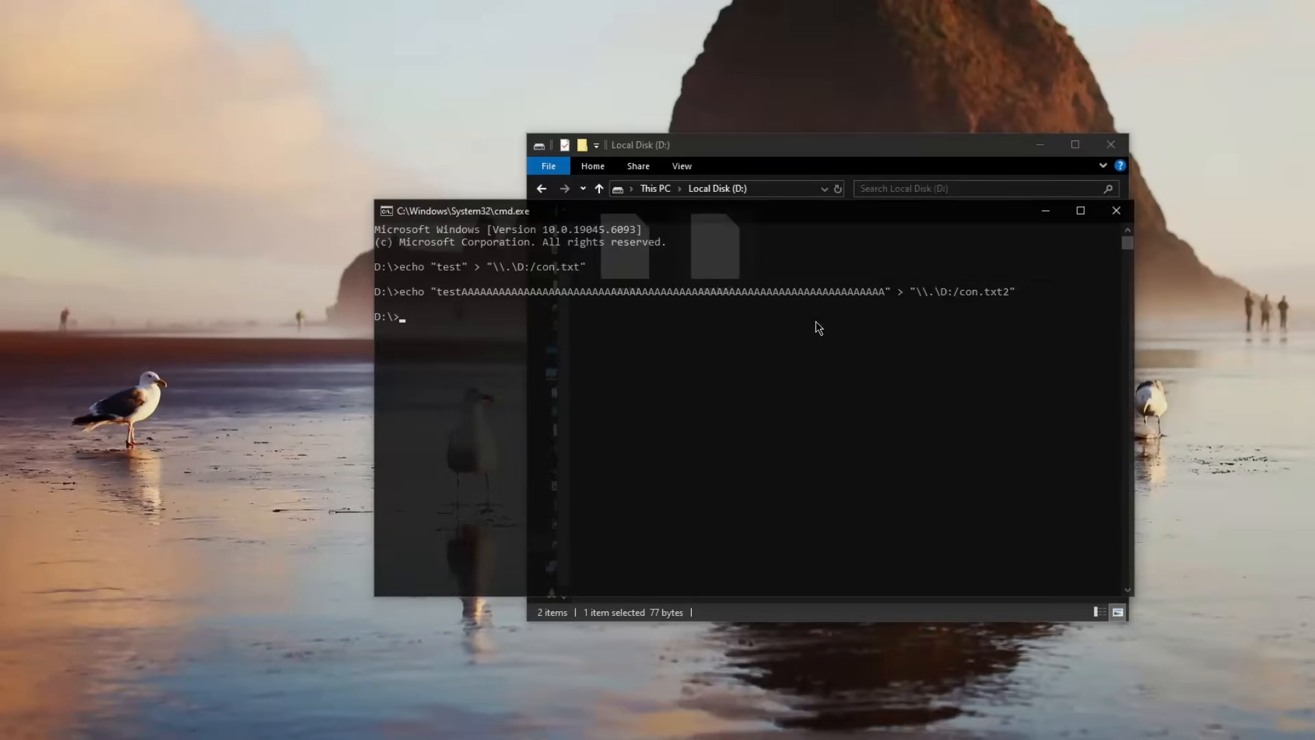
pyautogui.moveTo(914, 328)
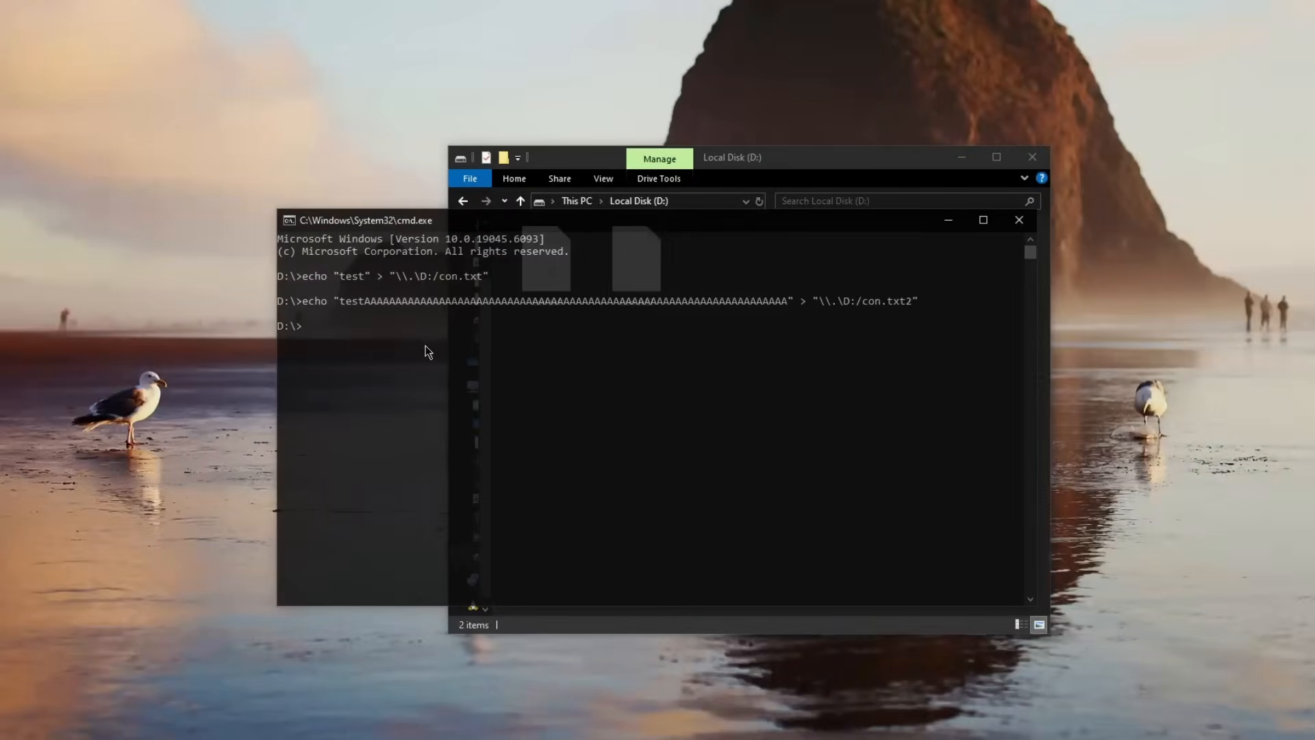
# - Clear the cmd window with cls and show This PC with both drives in Explorer
pyautogui.write('C')
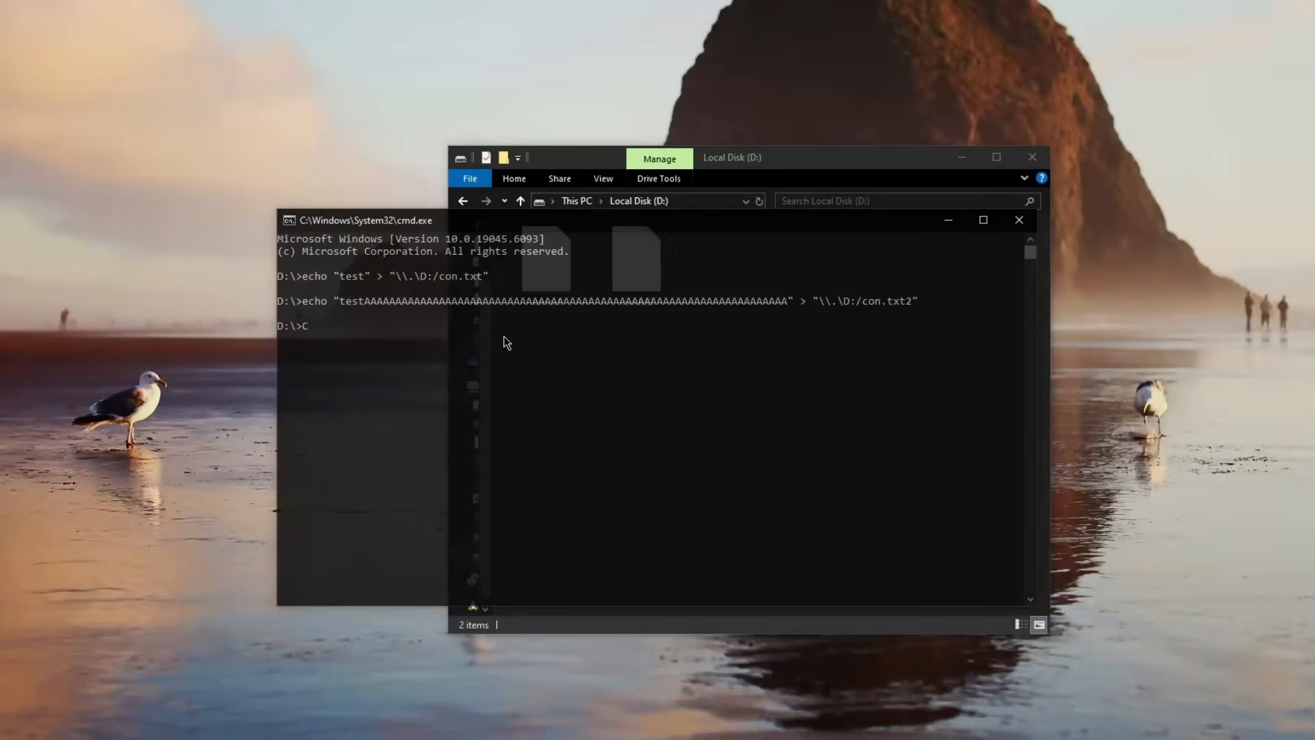
pyautogui.press('Enter')
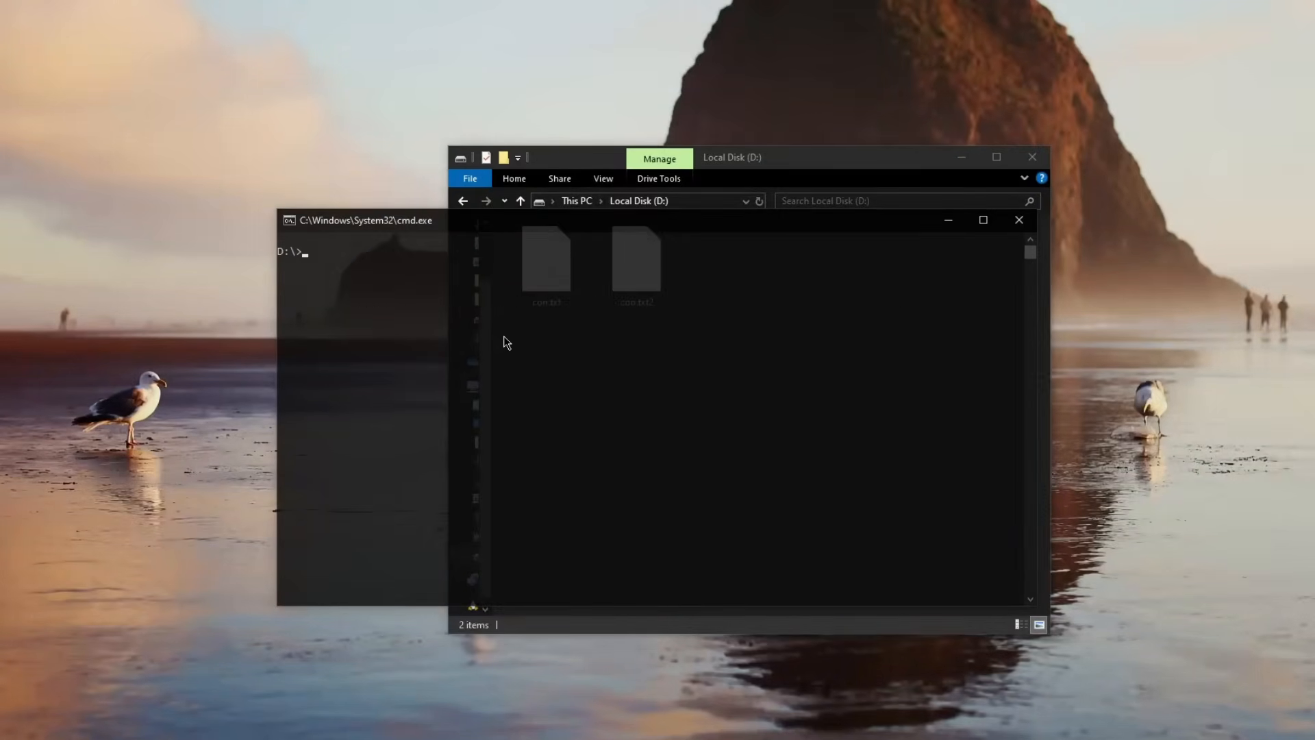
pyautogui.write('fsutil')
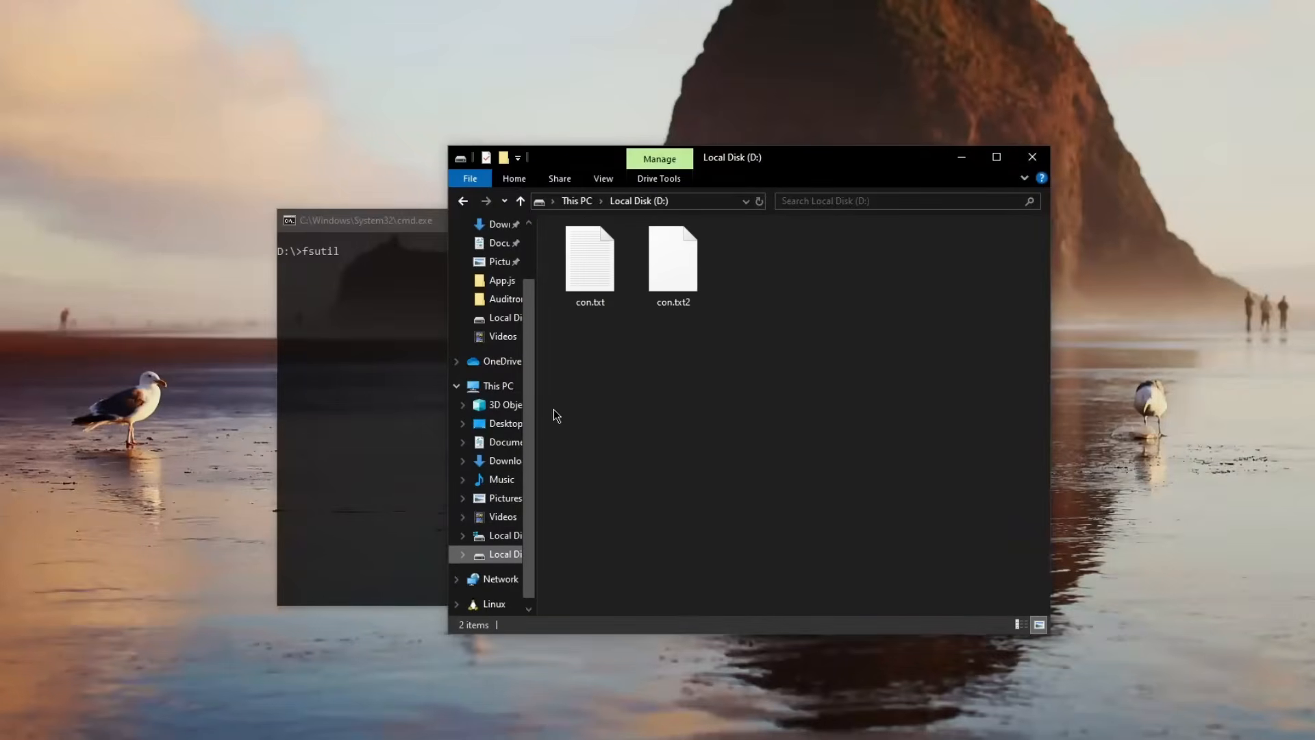
pyautogui.click(498, 385)
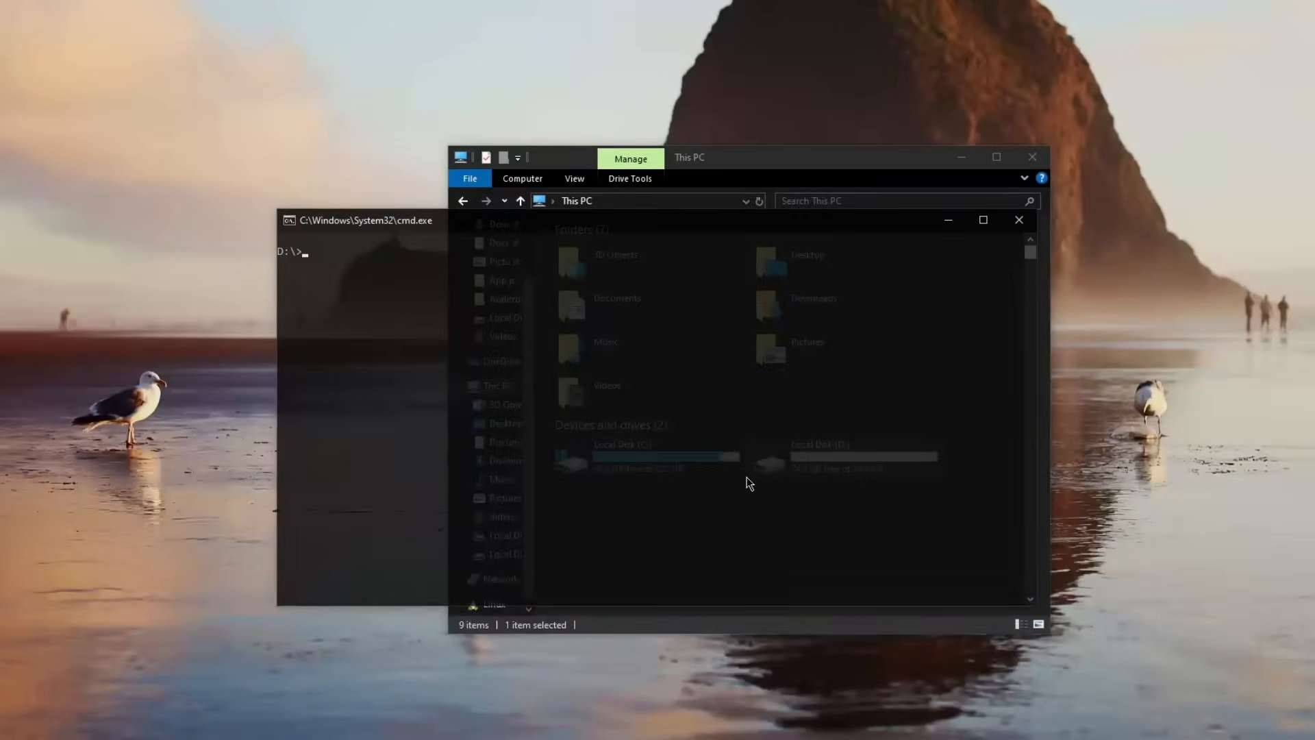
# - Run fsutil file createnew to create a 1000-byte test.txt on D:
pyautogui.write('fs')
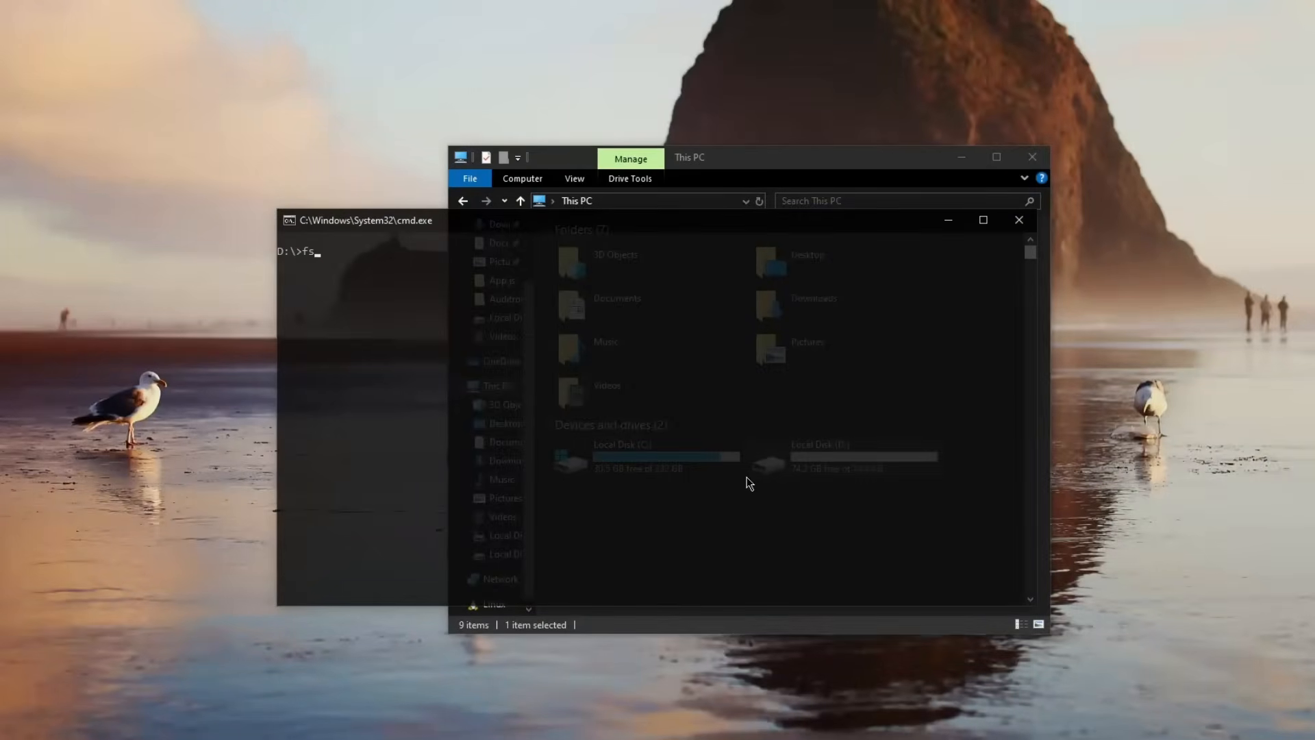
pyautogui.write('util')
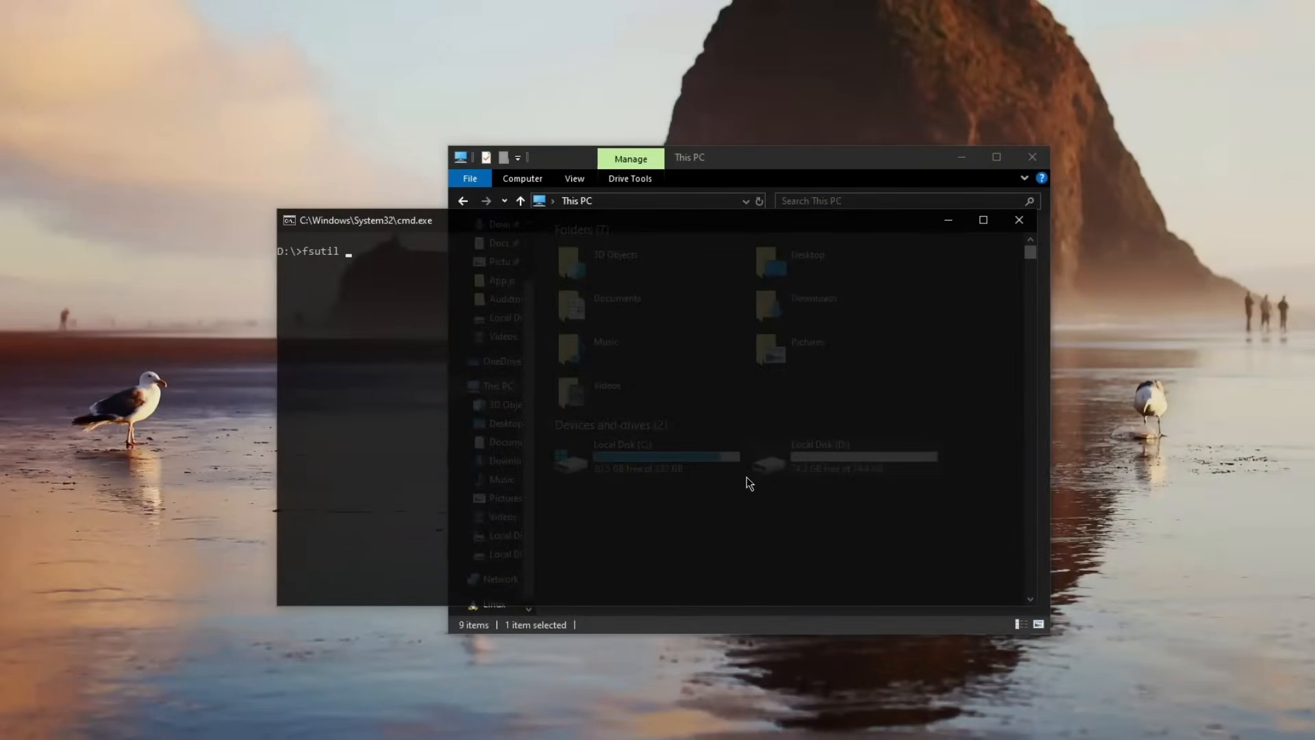
pyautogui.write('file create')
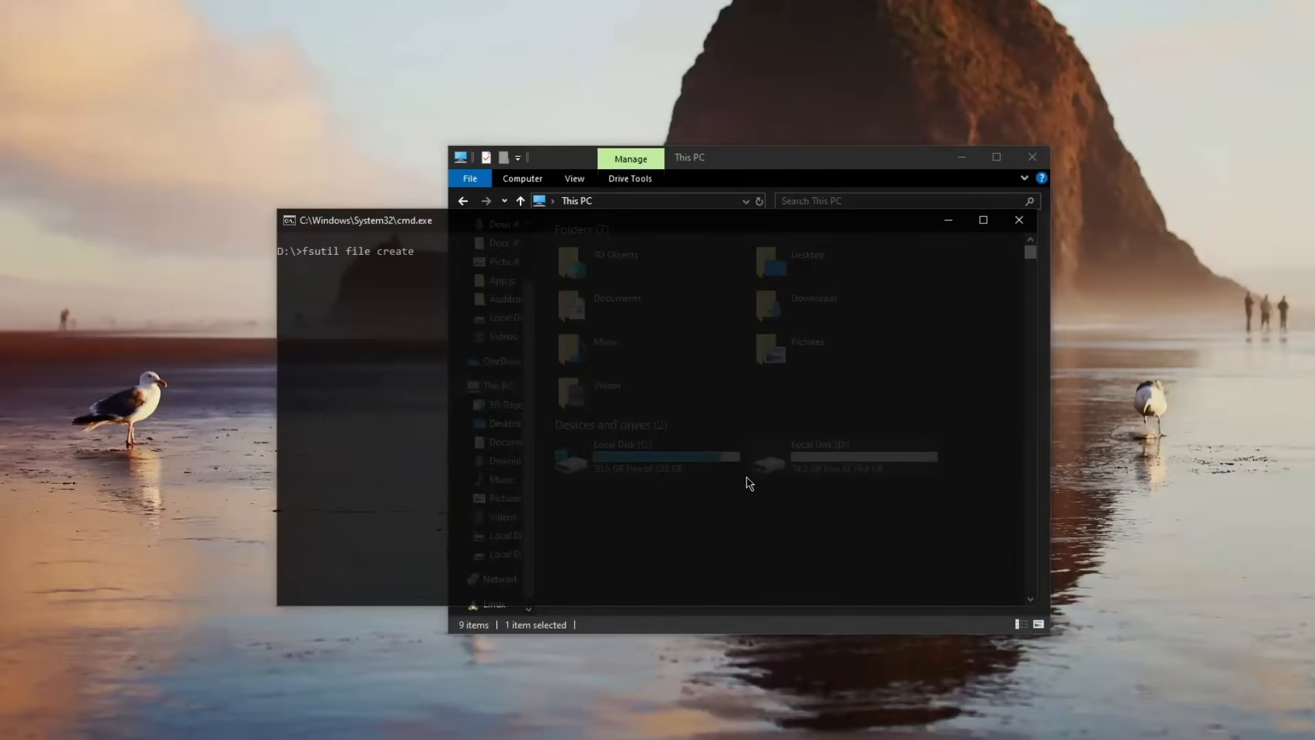
pyautogui.write('new')
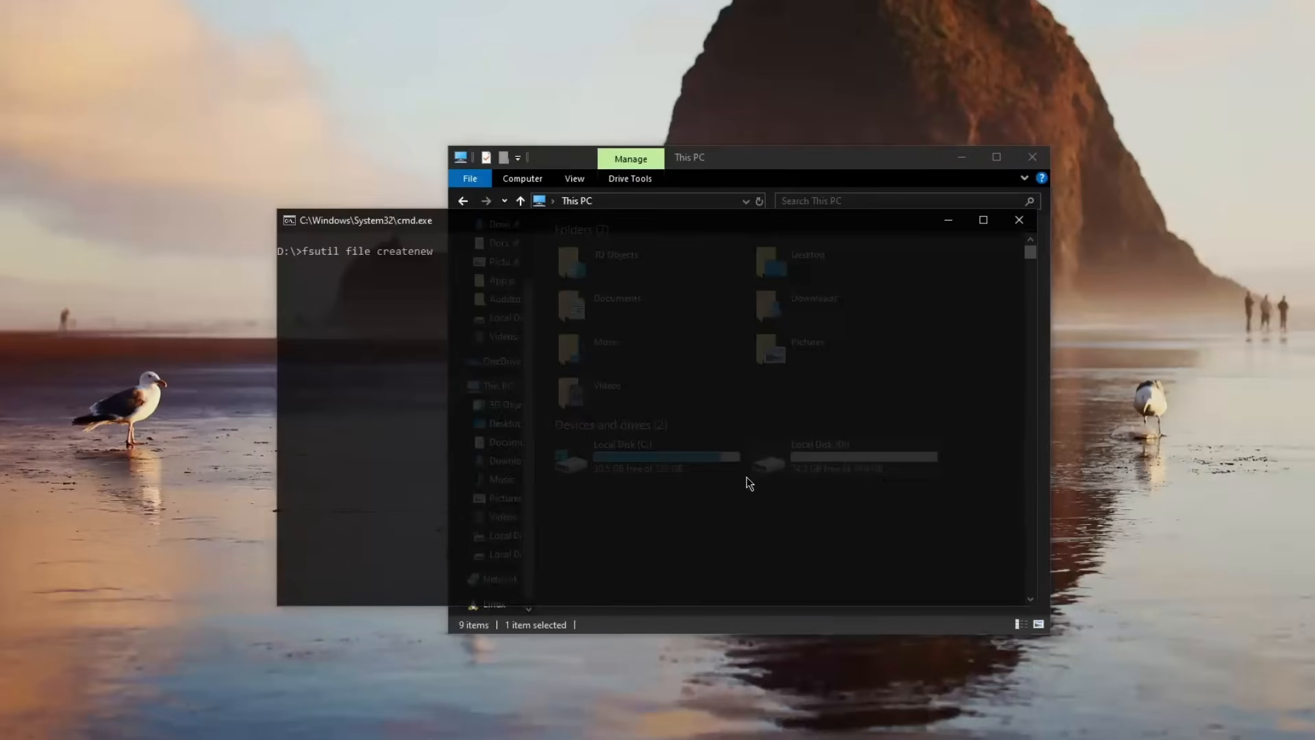
pyautogui.write('test.')
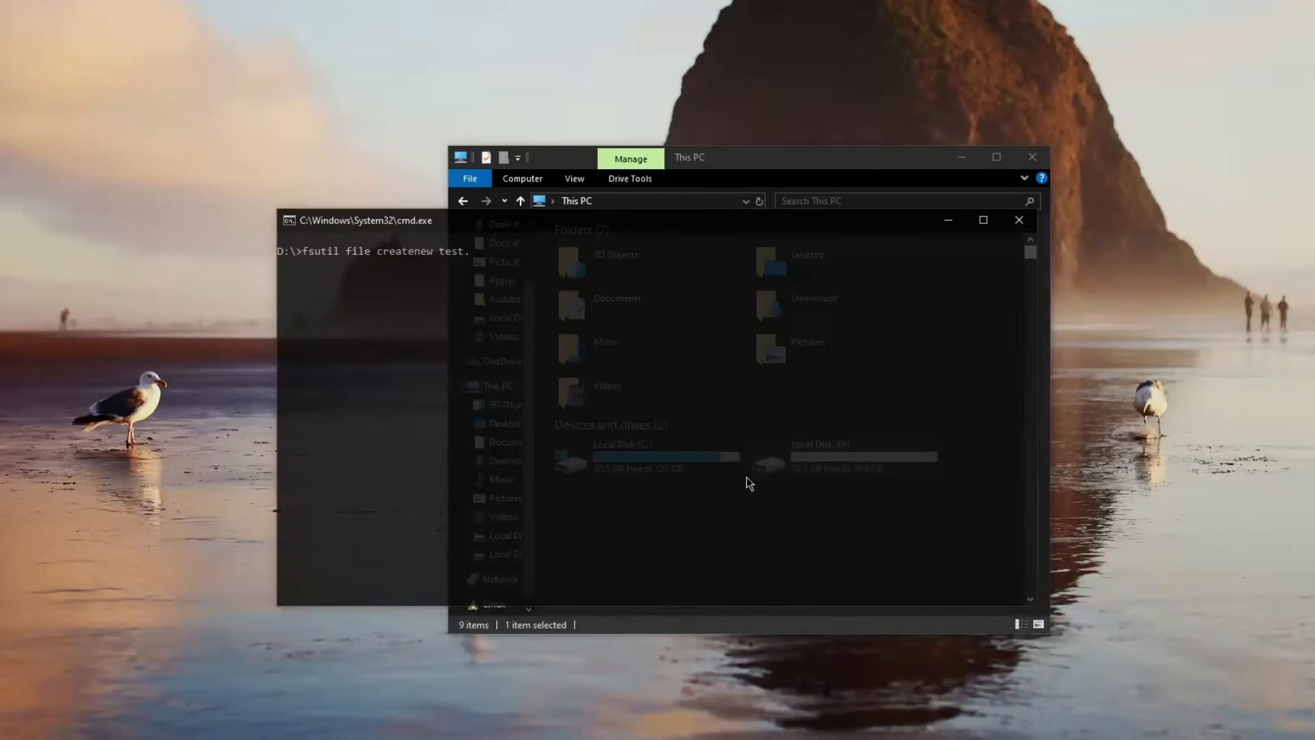
pyautogui.write('.txt')
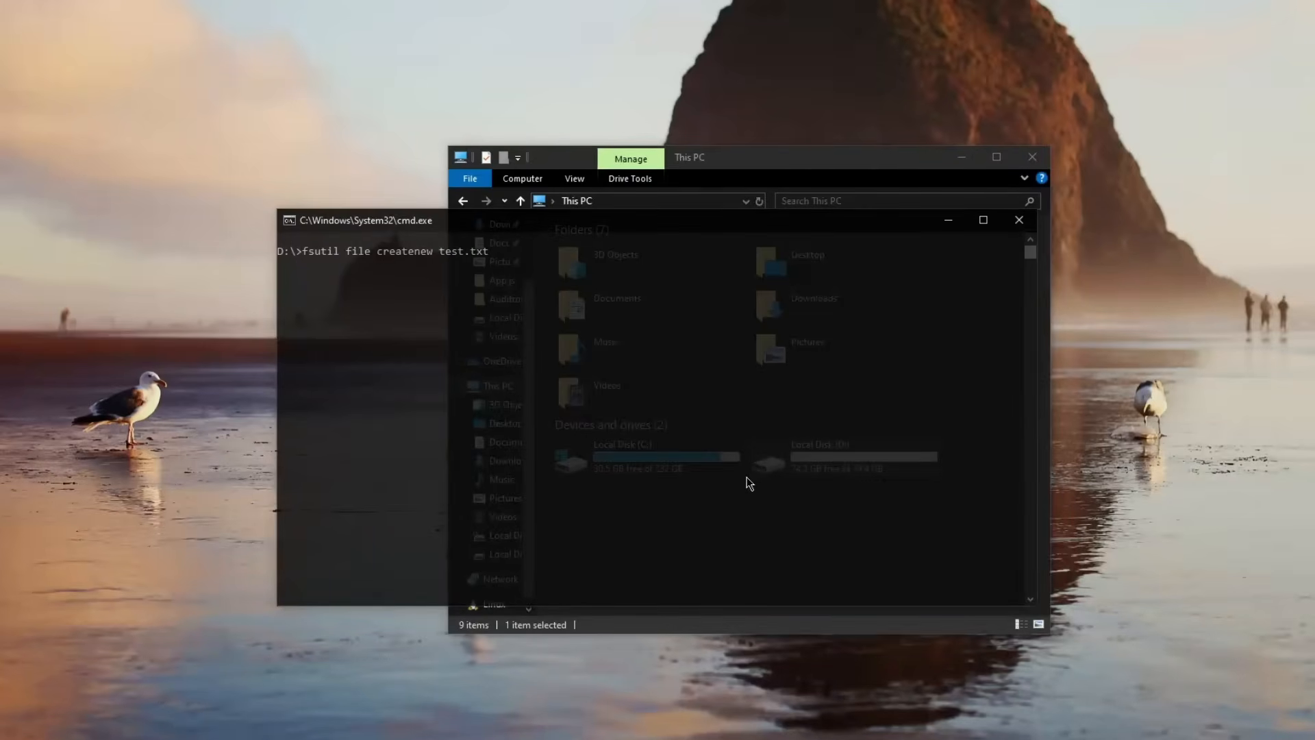
pyautogui.write('1000')
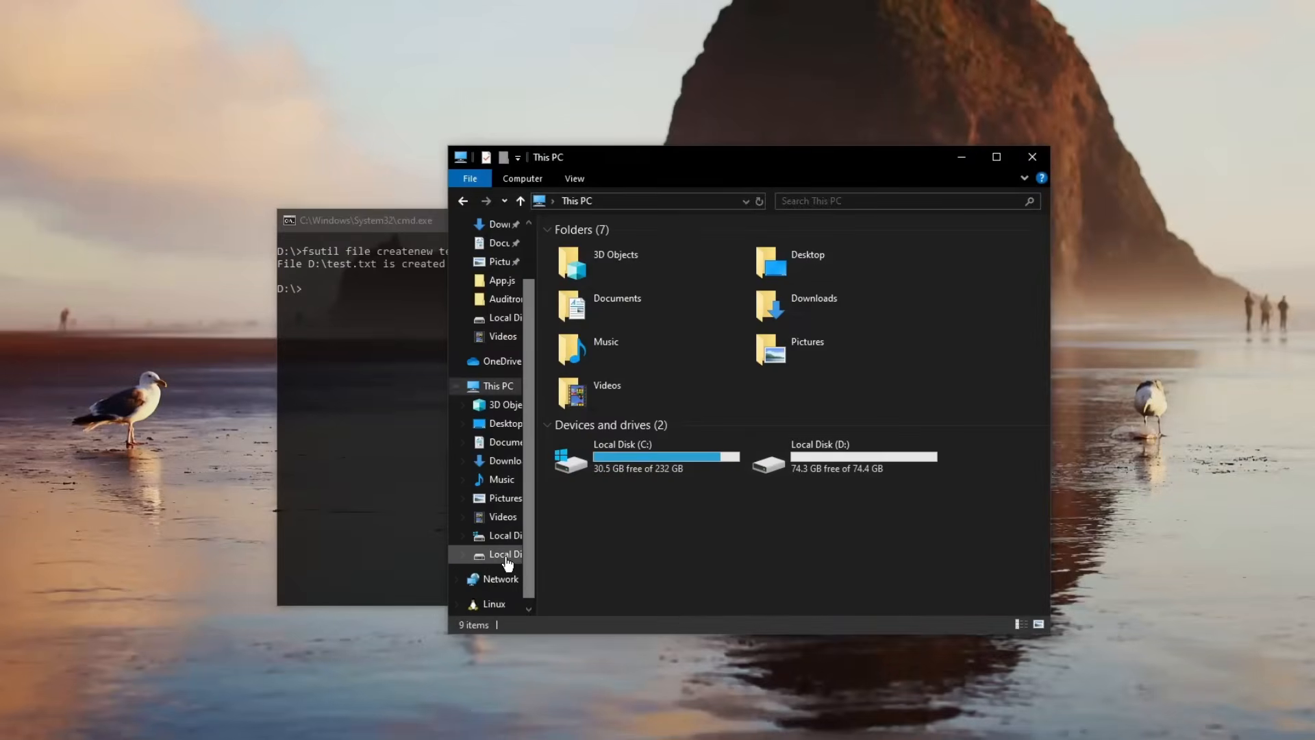
# - Confirm test.txt is 1000 bytes in Properties, open it, then look up a GB-to-bytes converter
pyautogui.rightClick(753, 261)
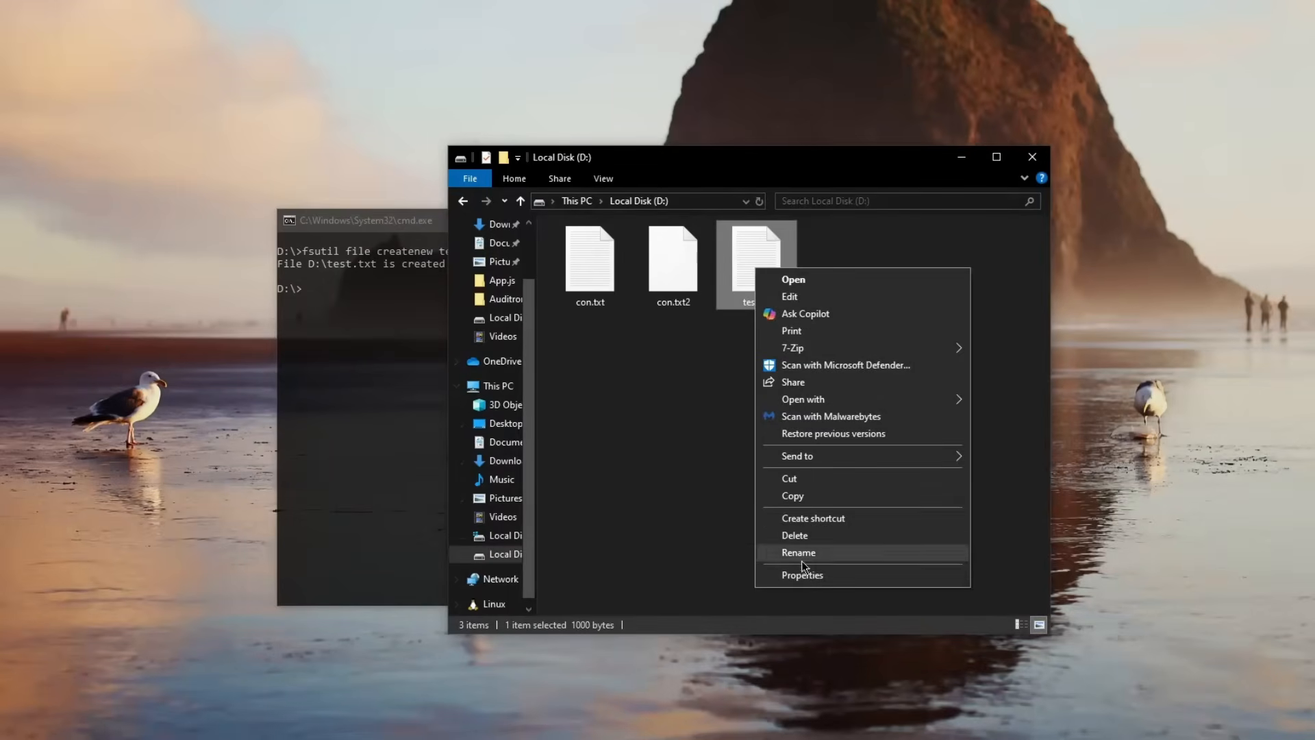
pyautogui.click(803, 575)
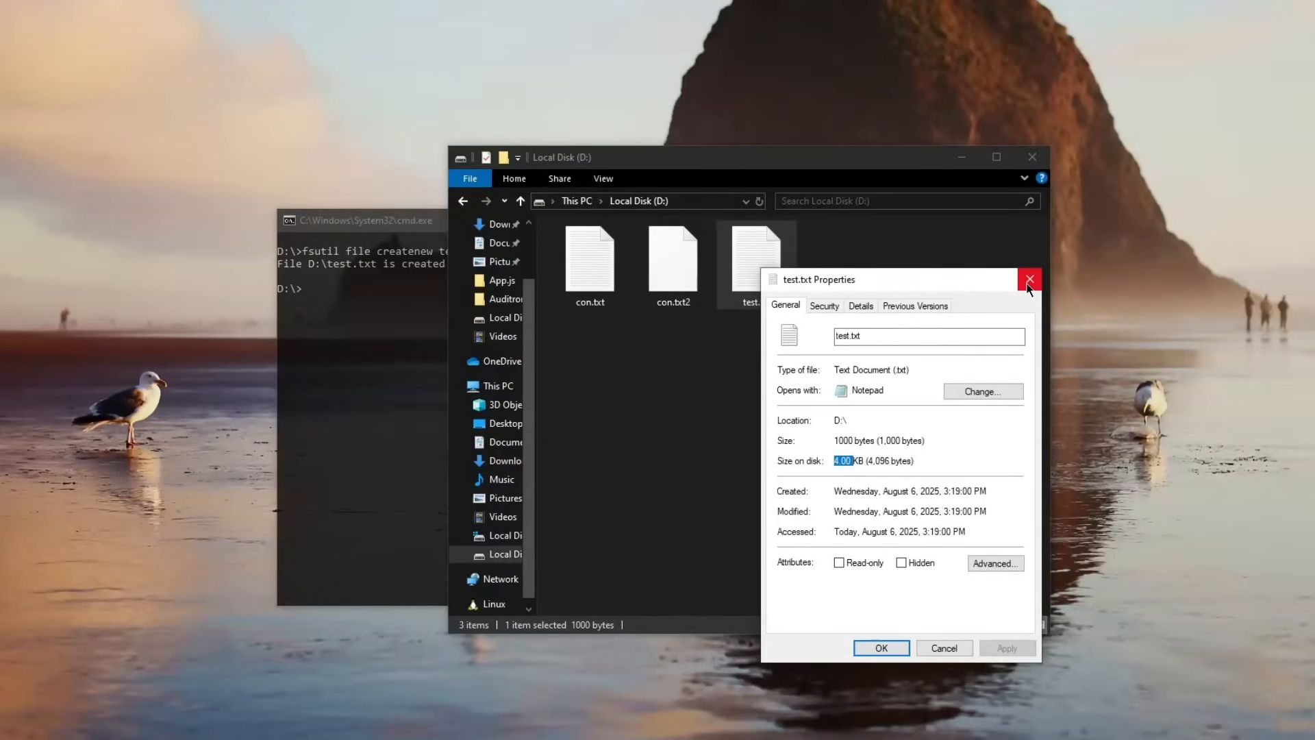
pyautogui.click(1030, 280)
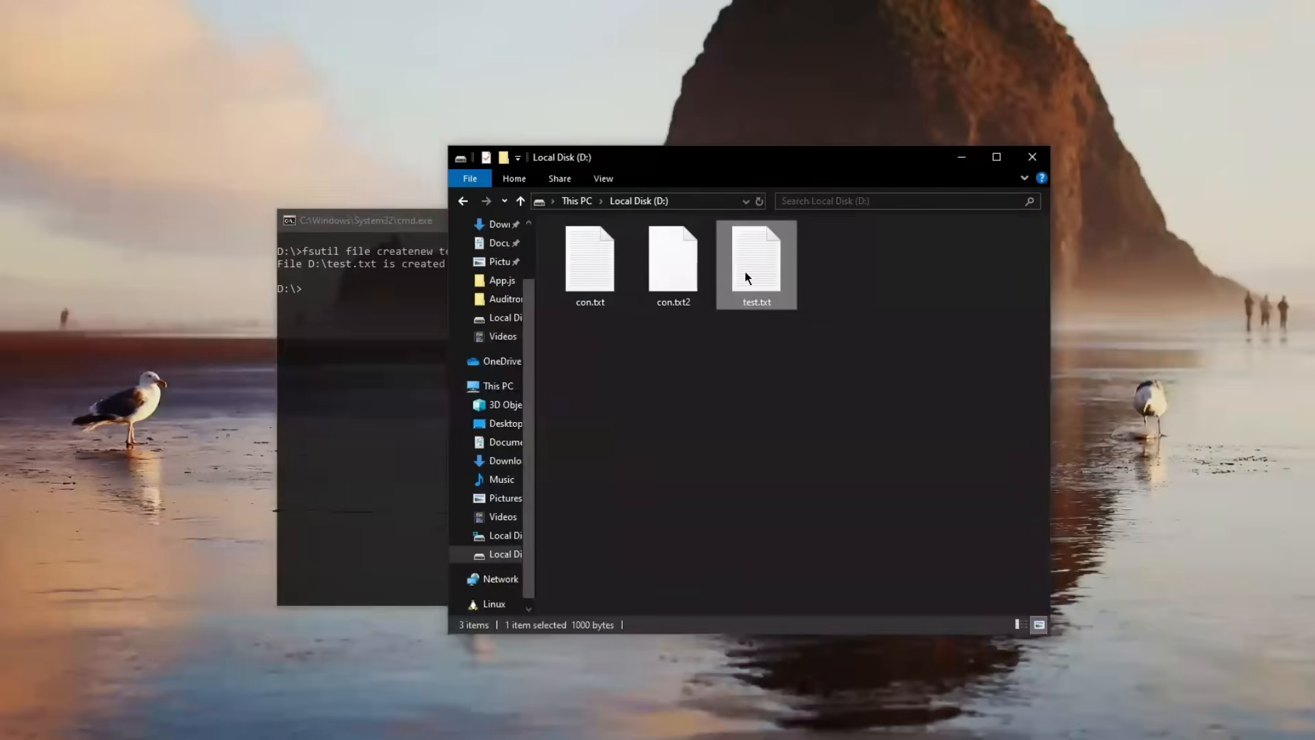
pyautogui.doubleClick(756, 261)
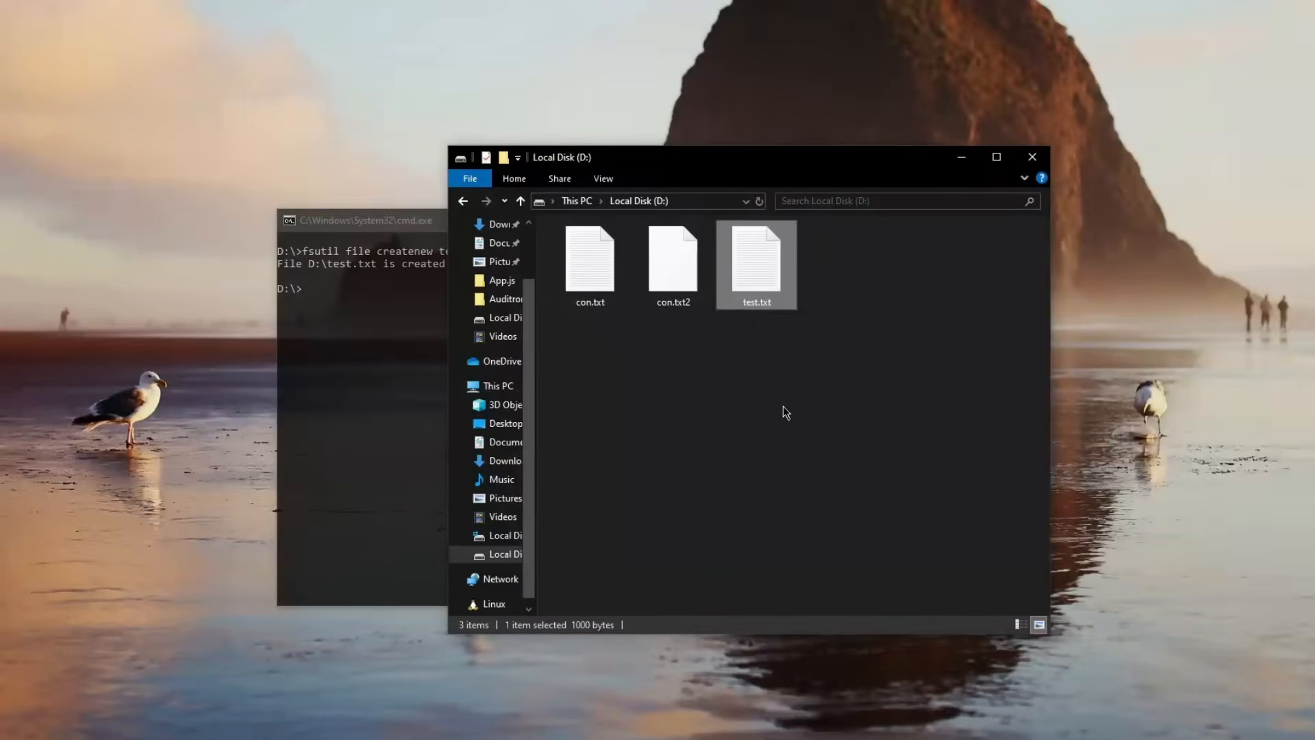
pyautogui.click(770, 430)
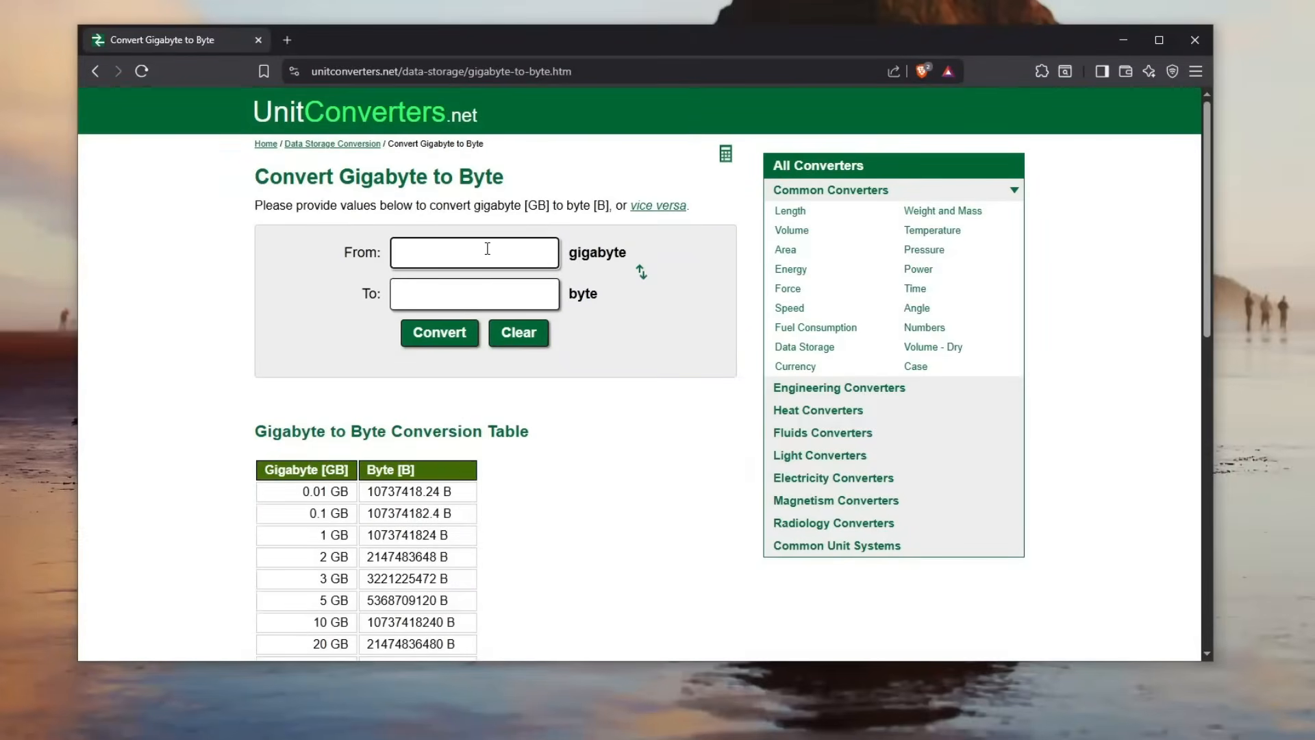
pyautogui.click(438, 333)
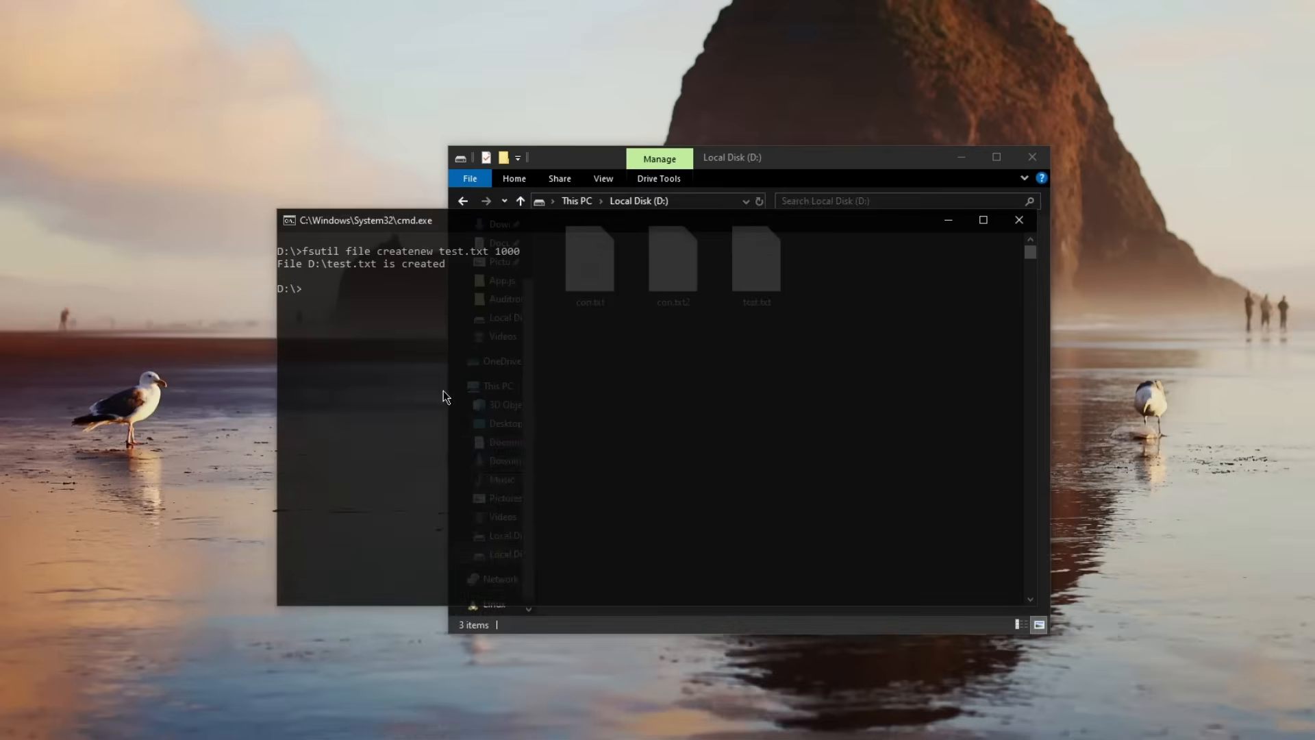
pyautogui.write('fsutil file createnew test.txt')
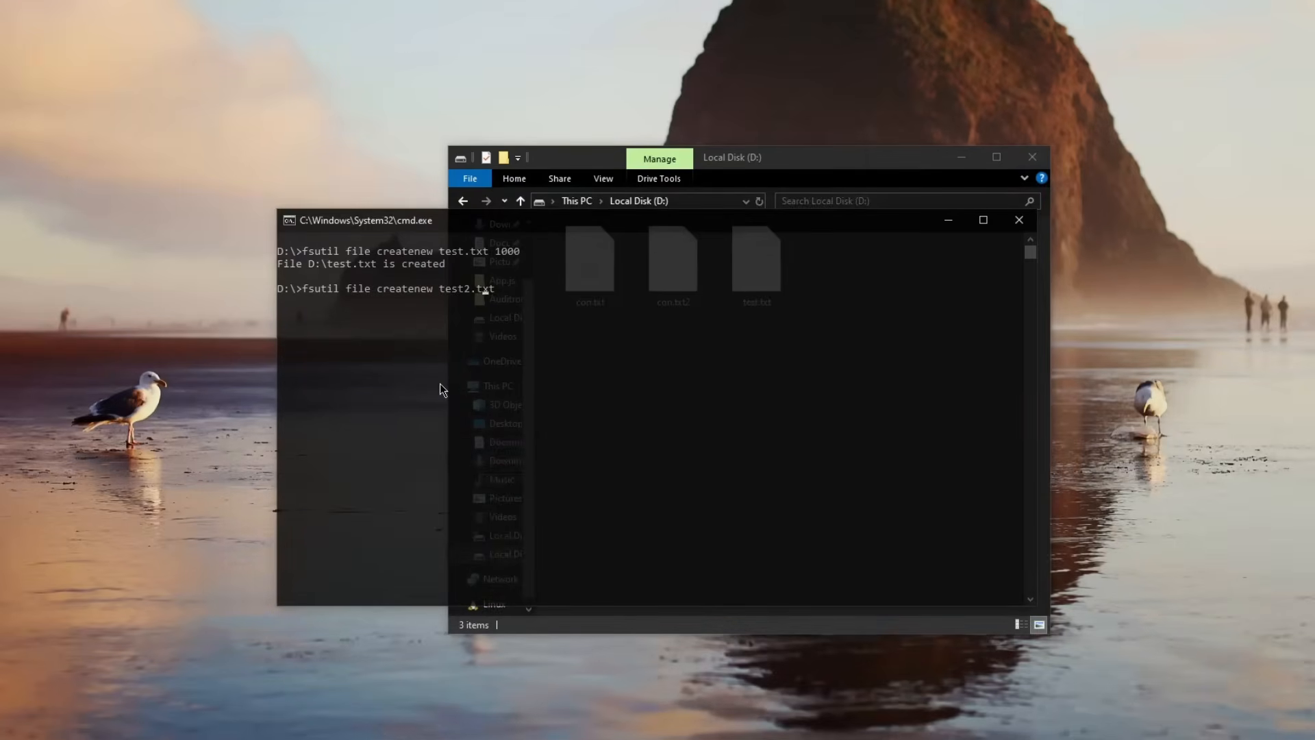
pyautogui.write('10737418240')
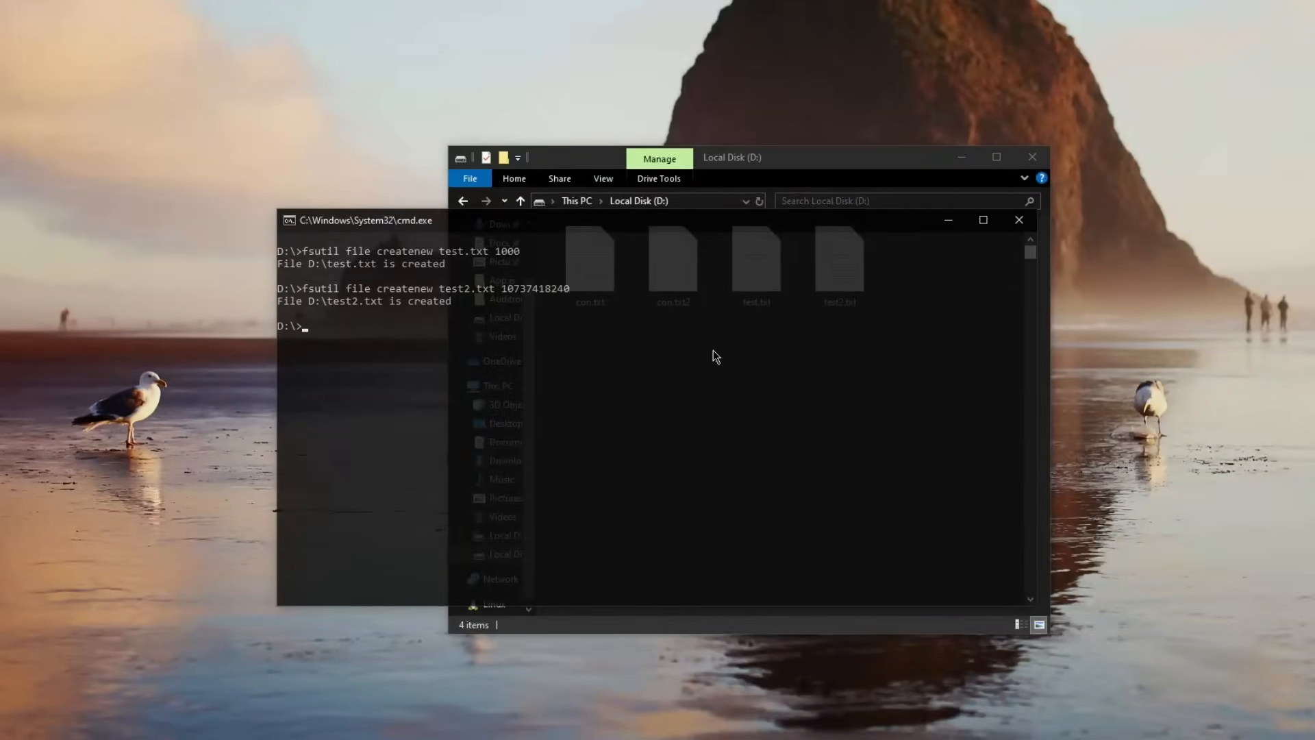
pyautogui.click(839, 265)
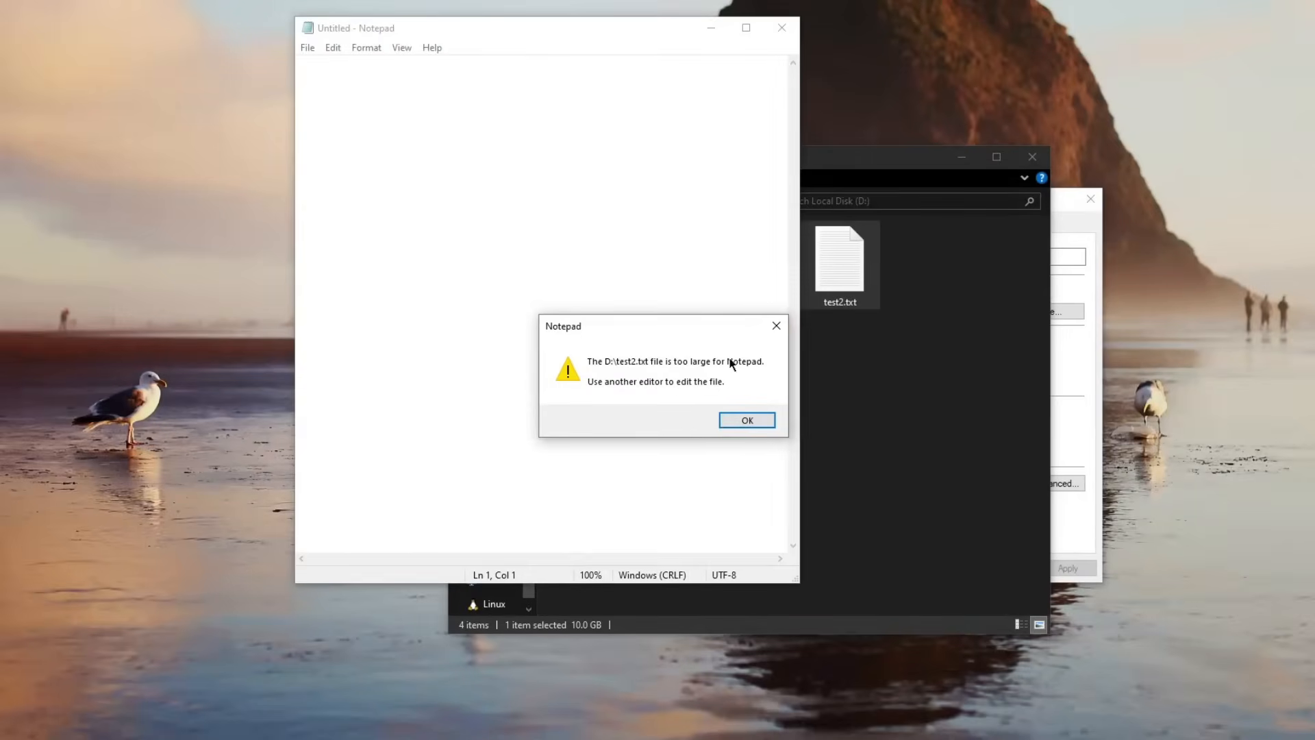
# - Dismiss Notepad's too-large warning and permanently delete test2.txt from drive D:
pyautogui.click(746, 420)
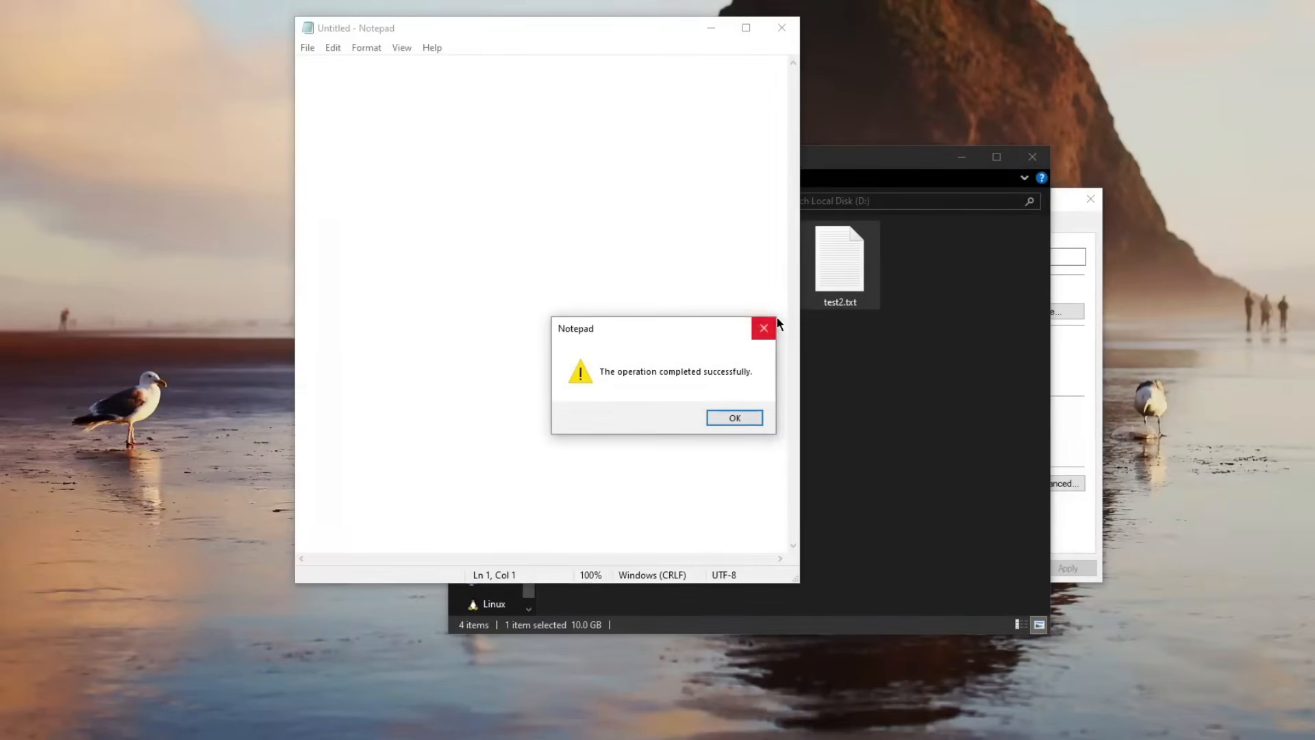
pyautogui.click(734, 418)
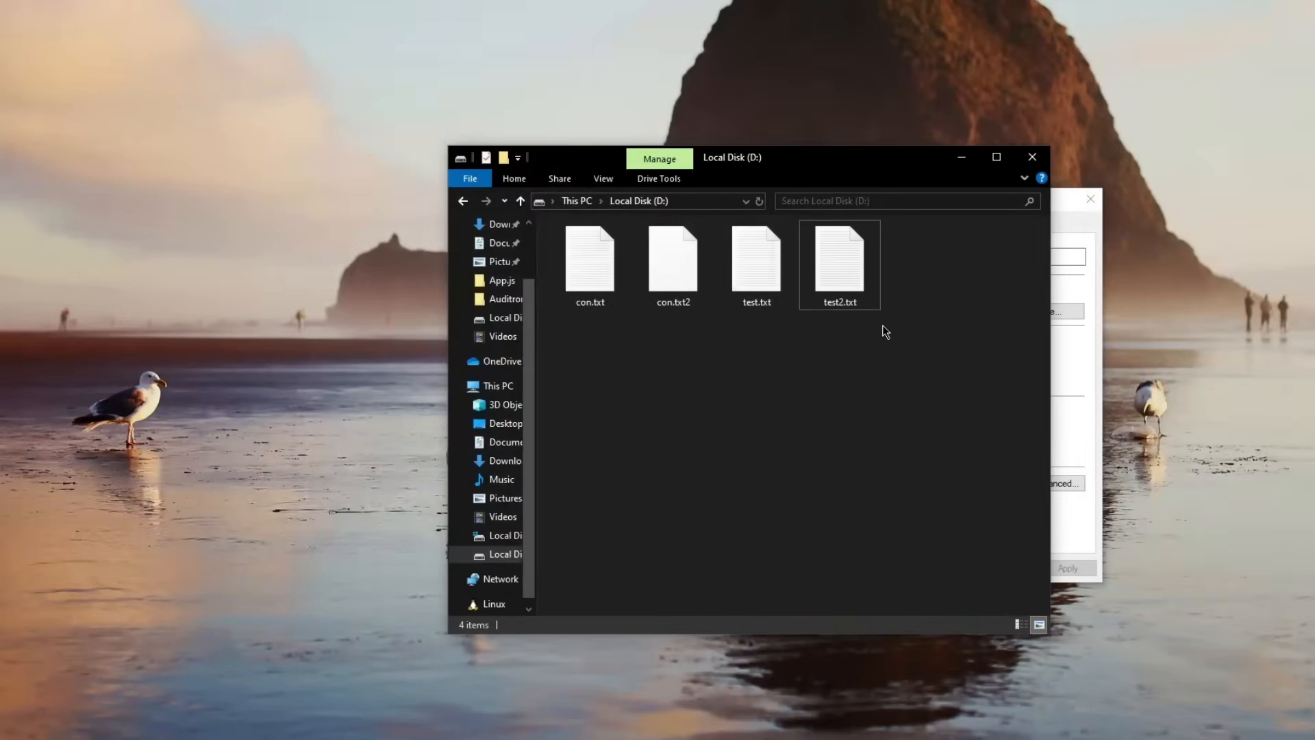
pyautogui.click(839, 265)
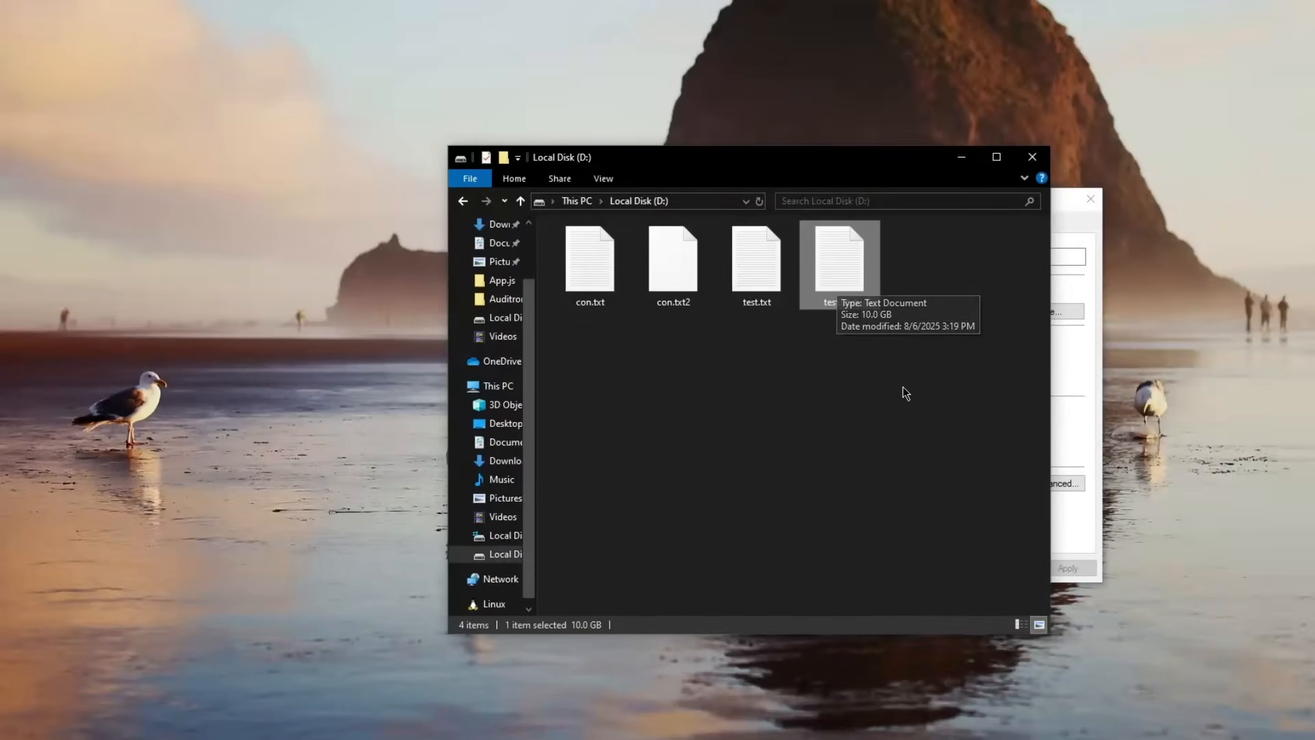
pyautogui.press('Delete')
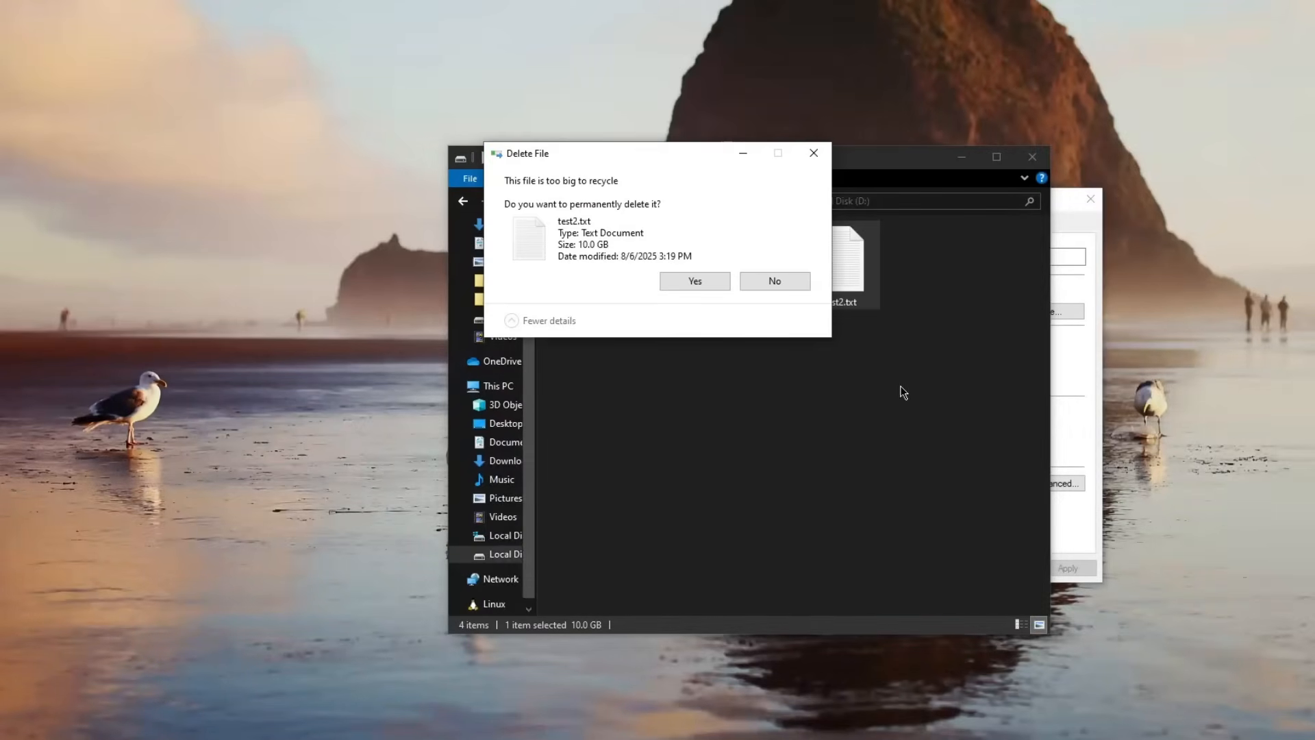
pyautogui.moveTo(653, 270)
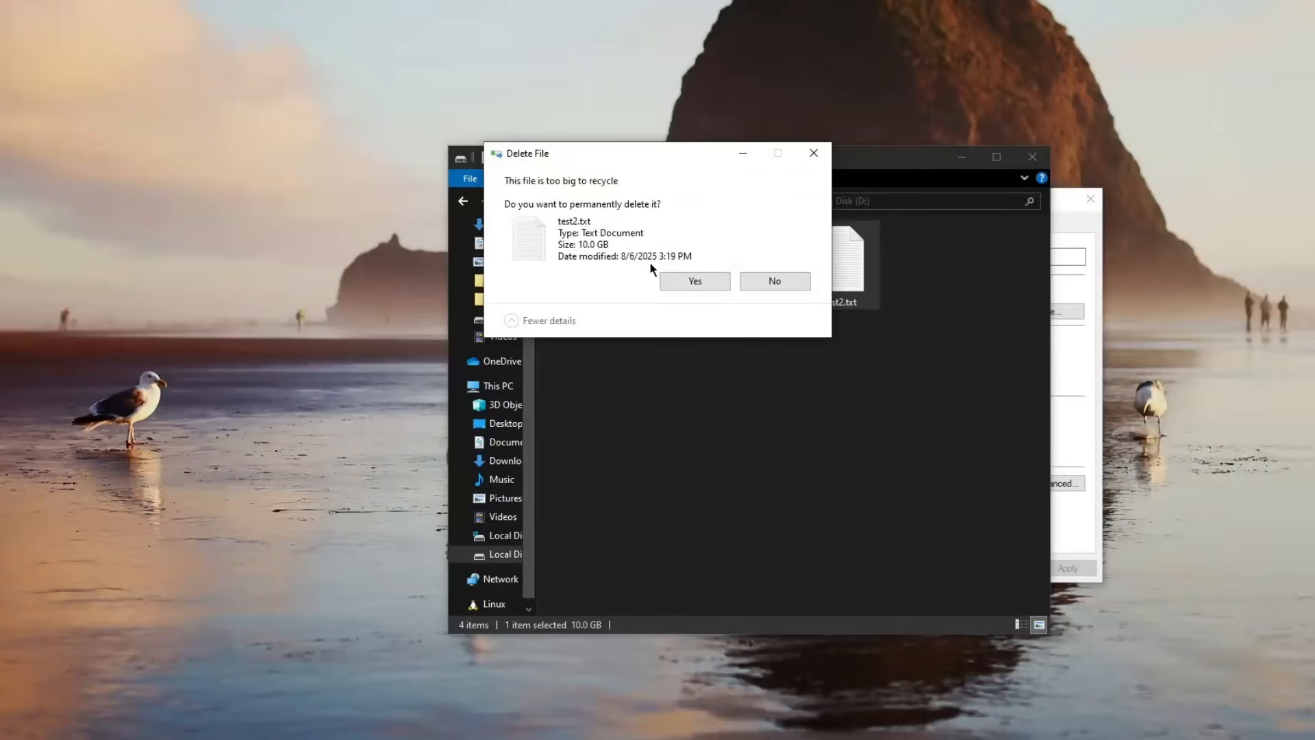
pyautogui.click(694, 281)
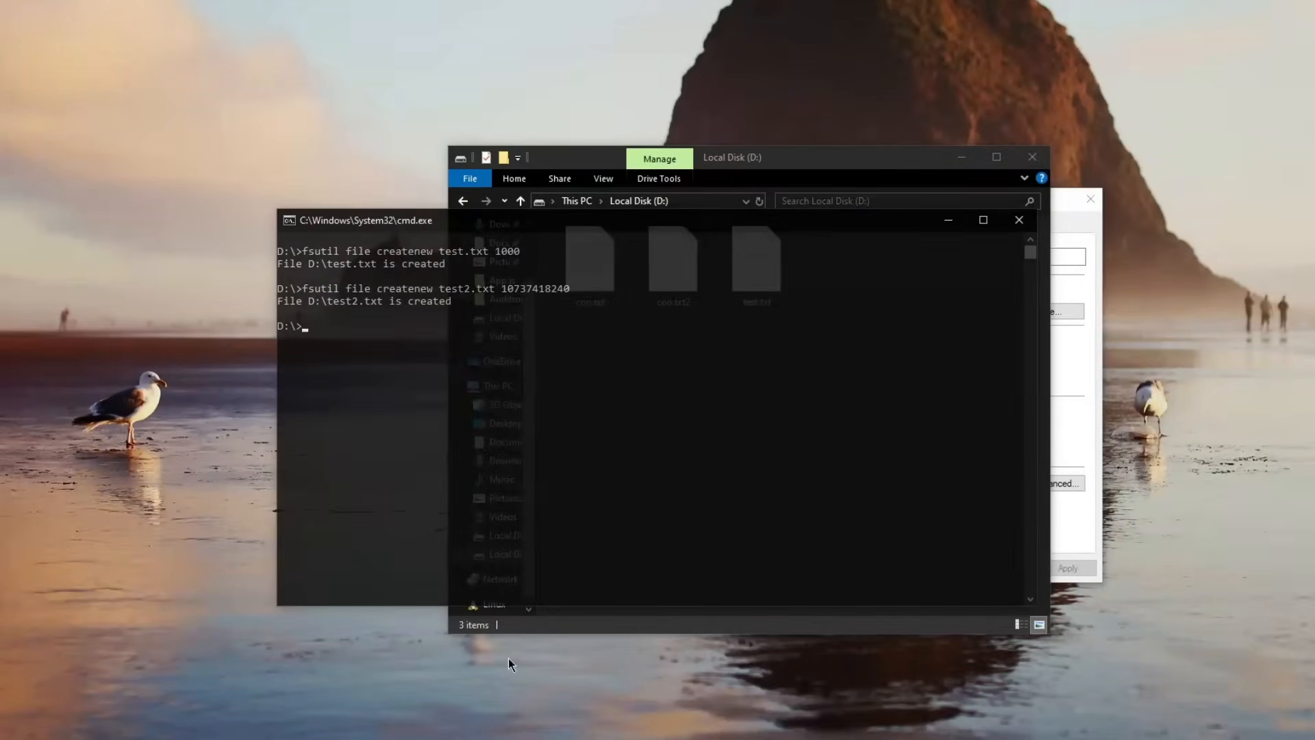
pyautogui.write('fsutil file createnew test2.txt 10737418240')
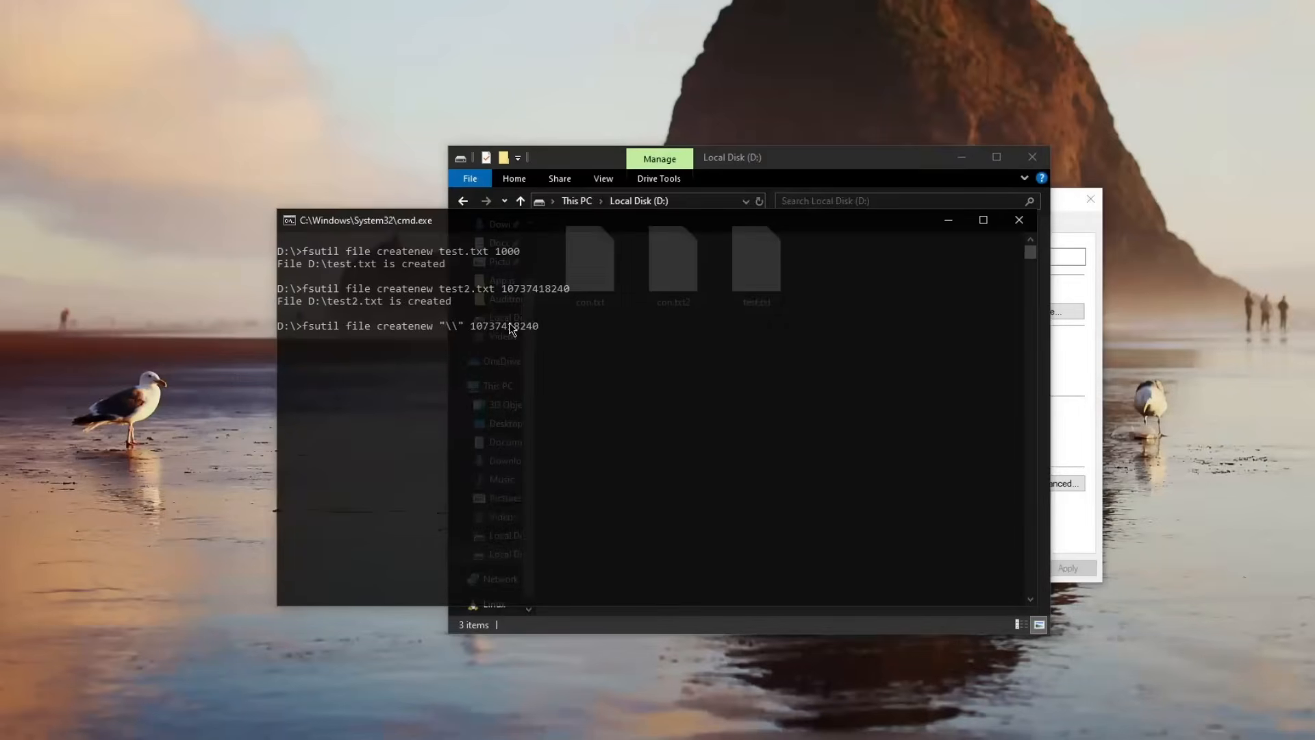
pyautogui.write('.\\D:/')
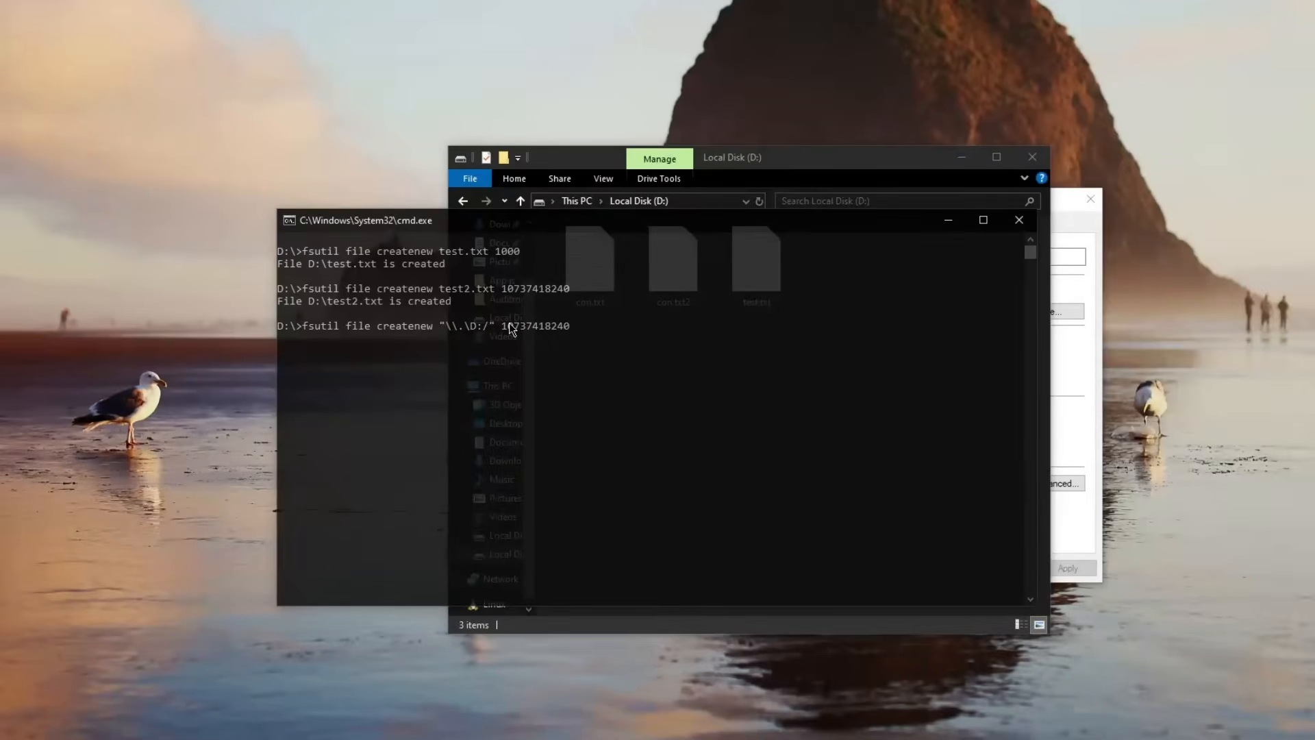
pyautogui.write('con.virus')
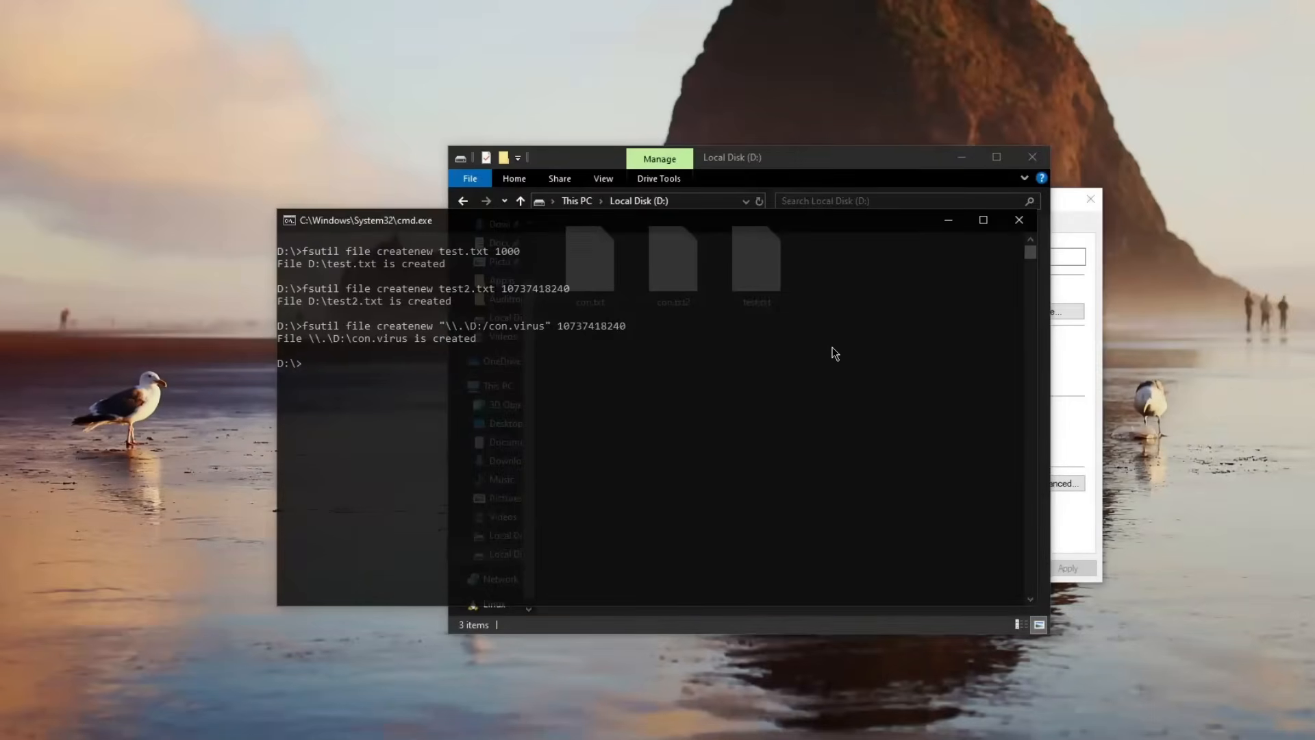
pyautogui.rightClick(835, 352)
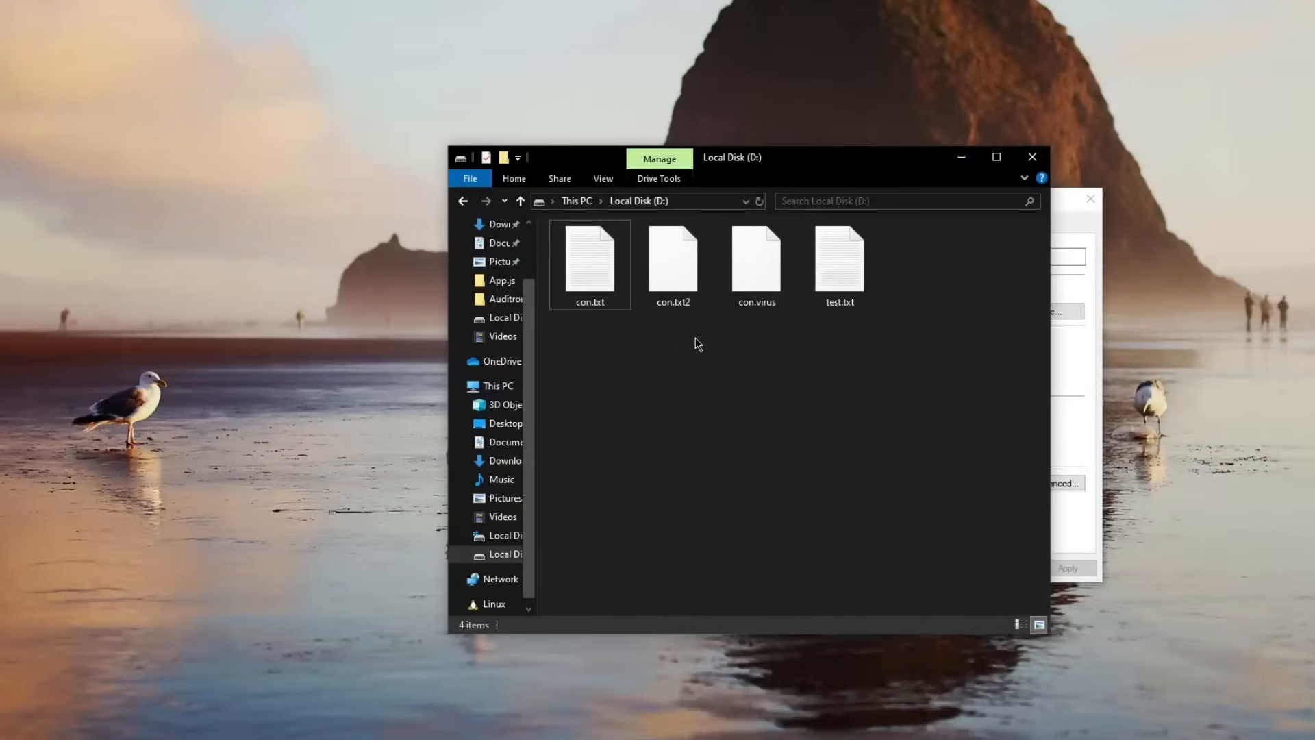
pyautogui.rightClick(755, 256)
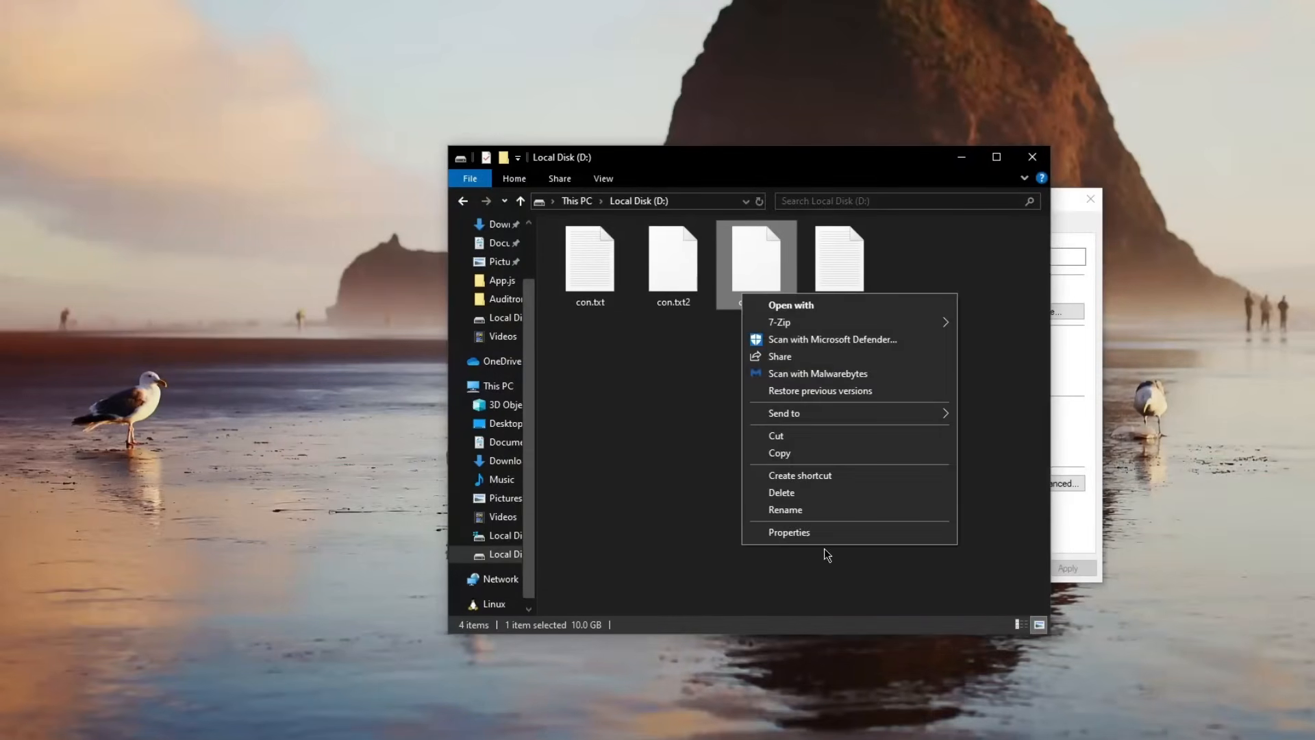
pyautogui.click(789, 531)
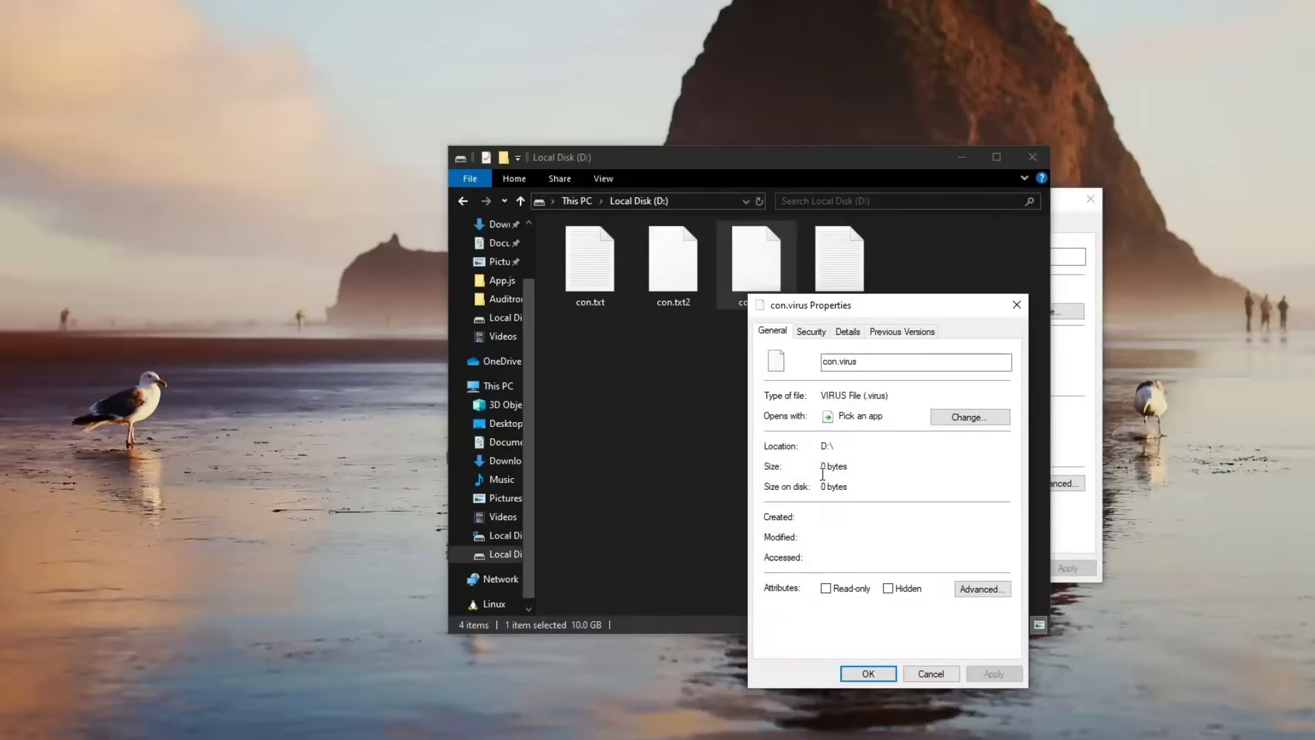
pyautogui.click(868, 674)
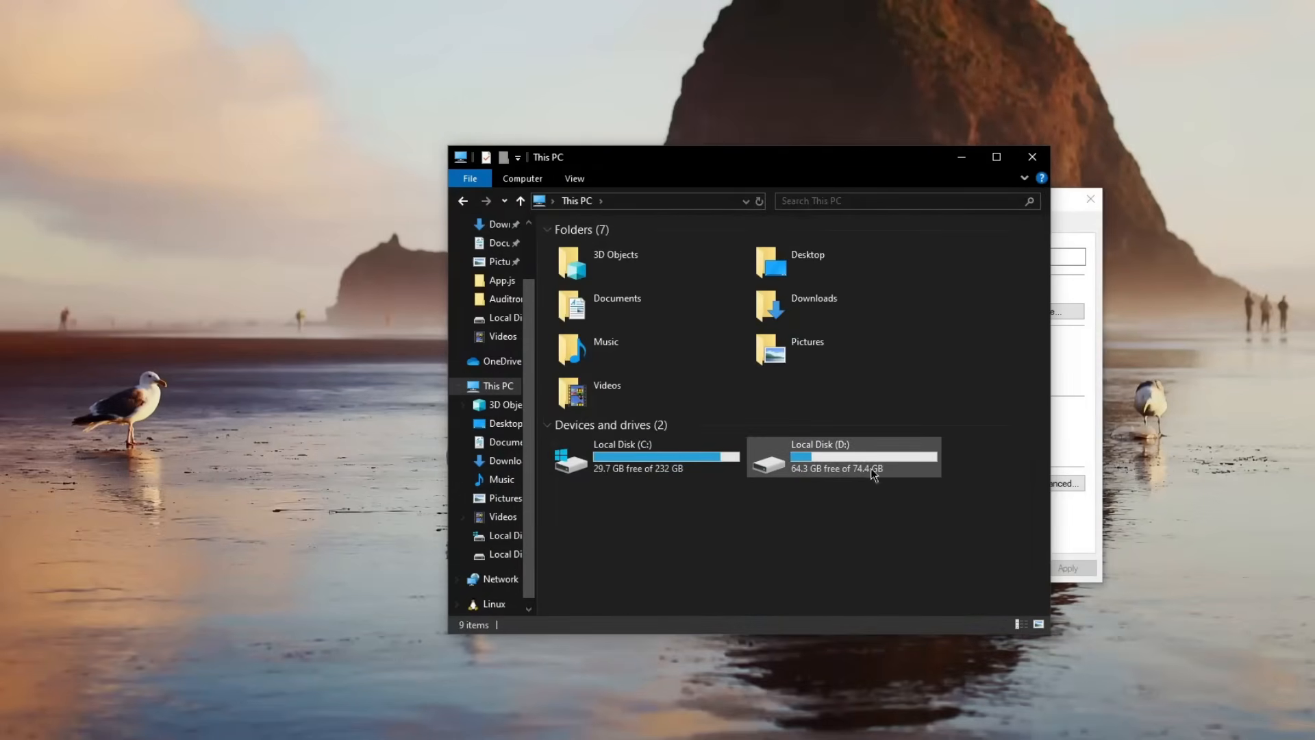
pyautogui.moveTo(843, 457)
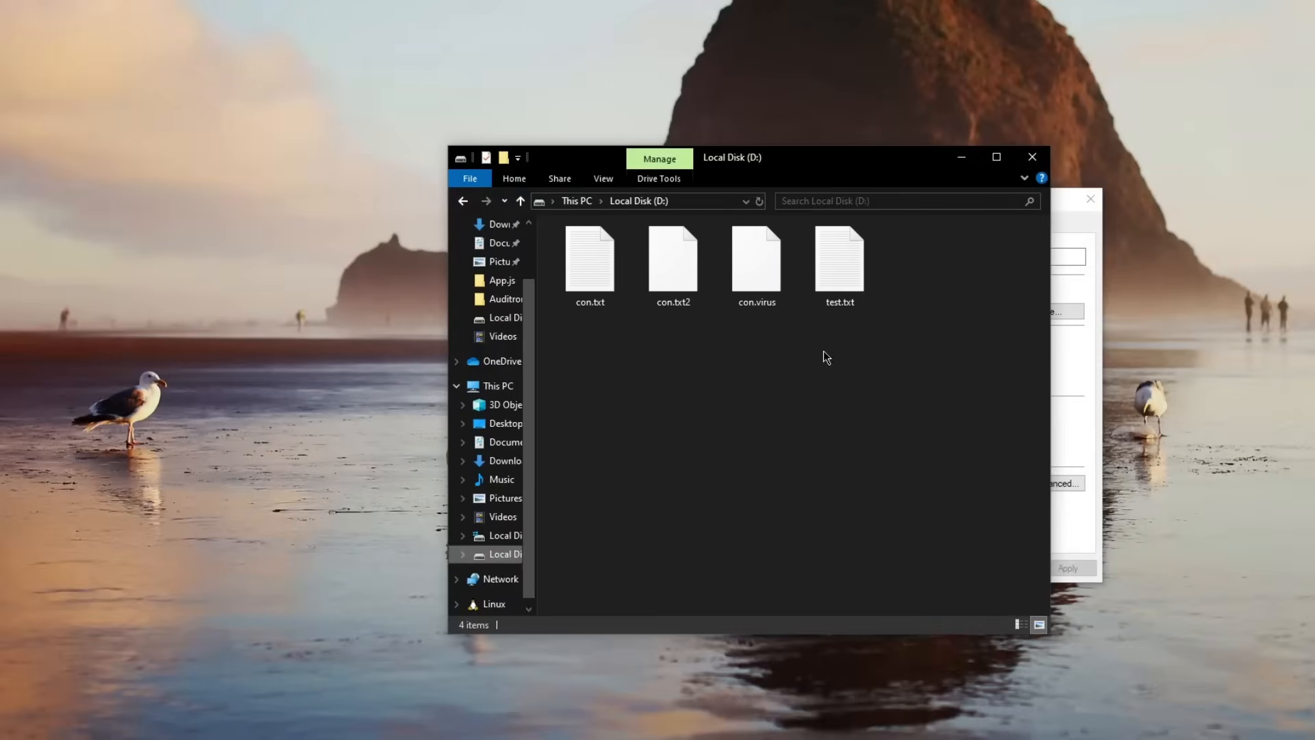
pyautogui.rightClick(755, 261)
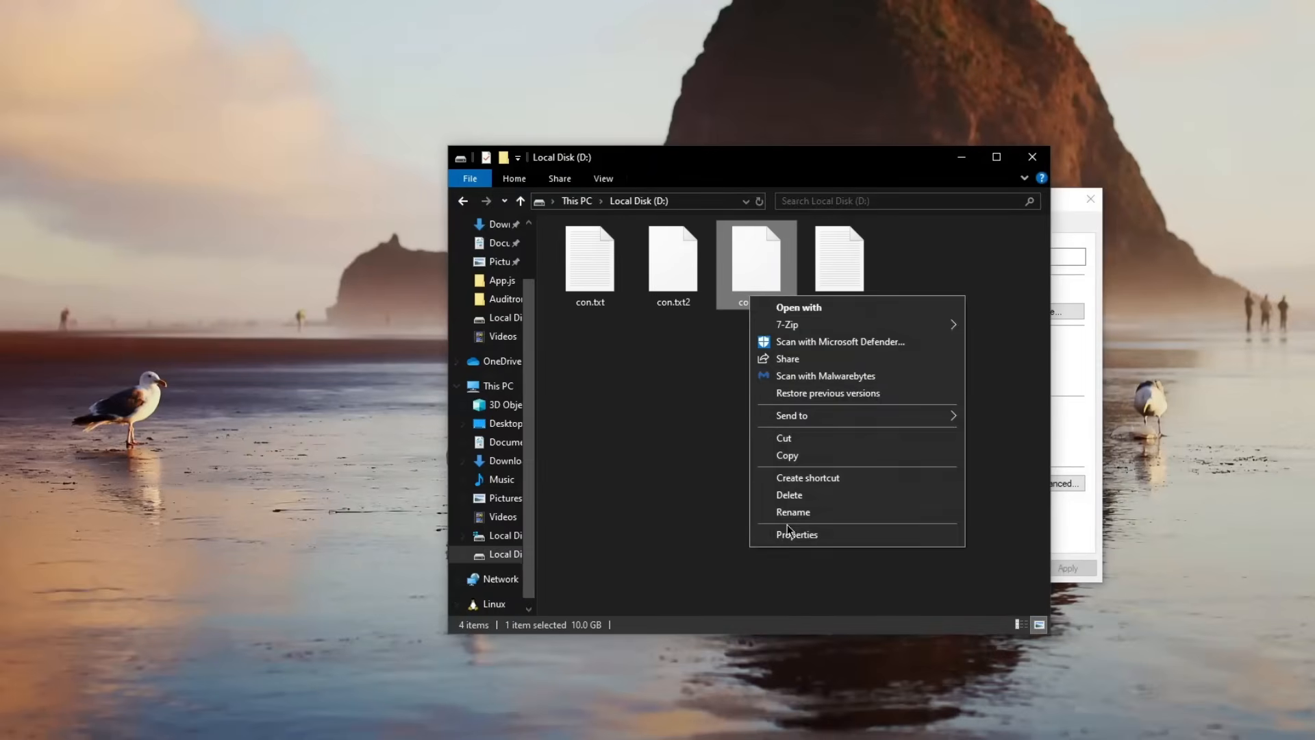
pyautogui.click(796, 534)
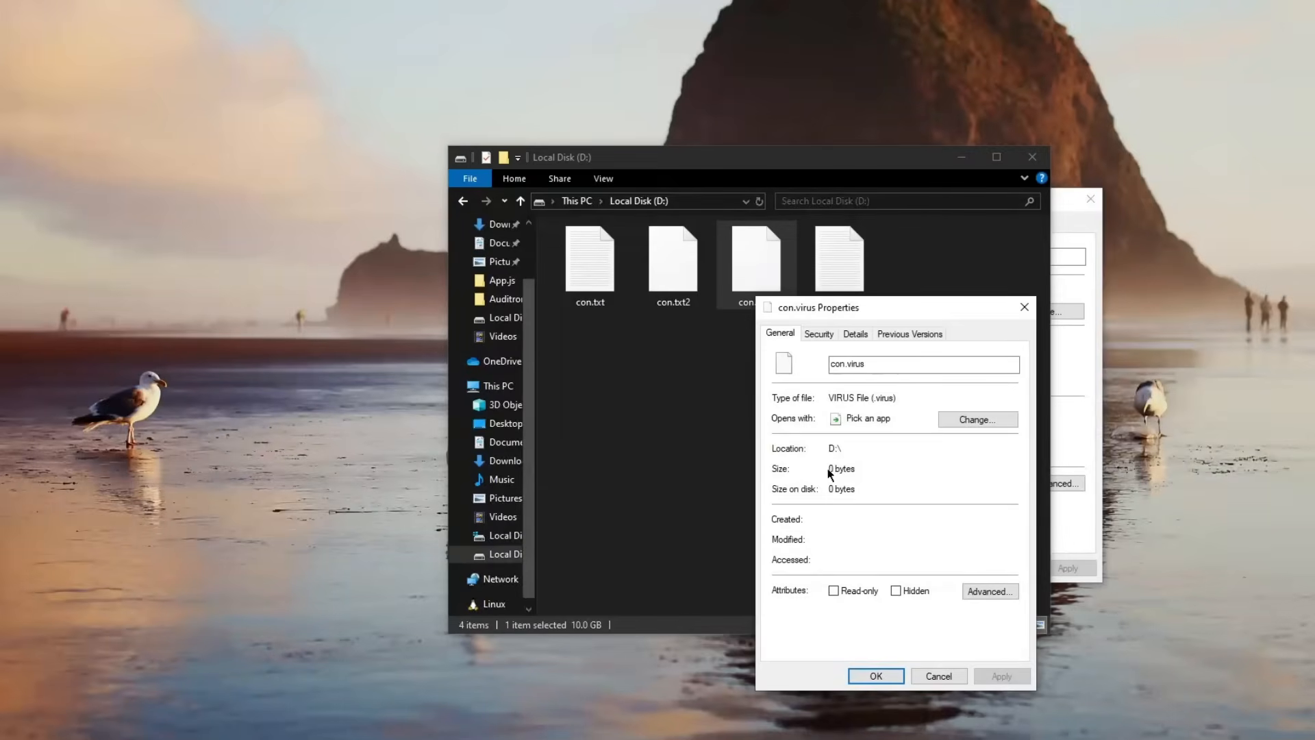
pyautogui.moveTo(1017, 315)
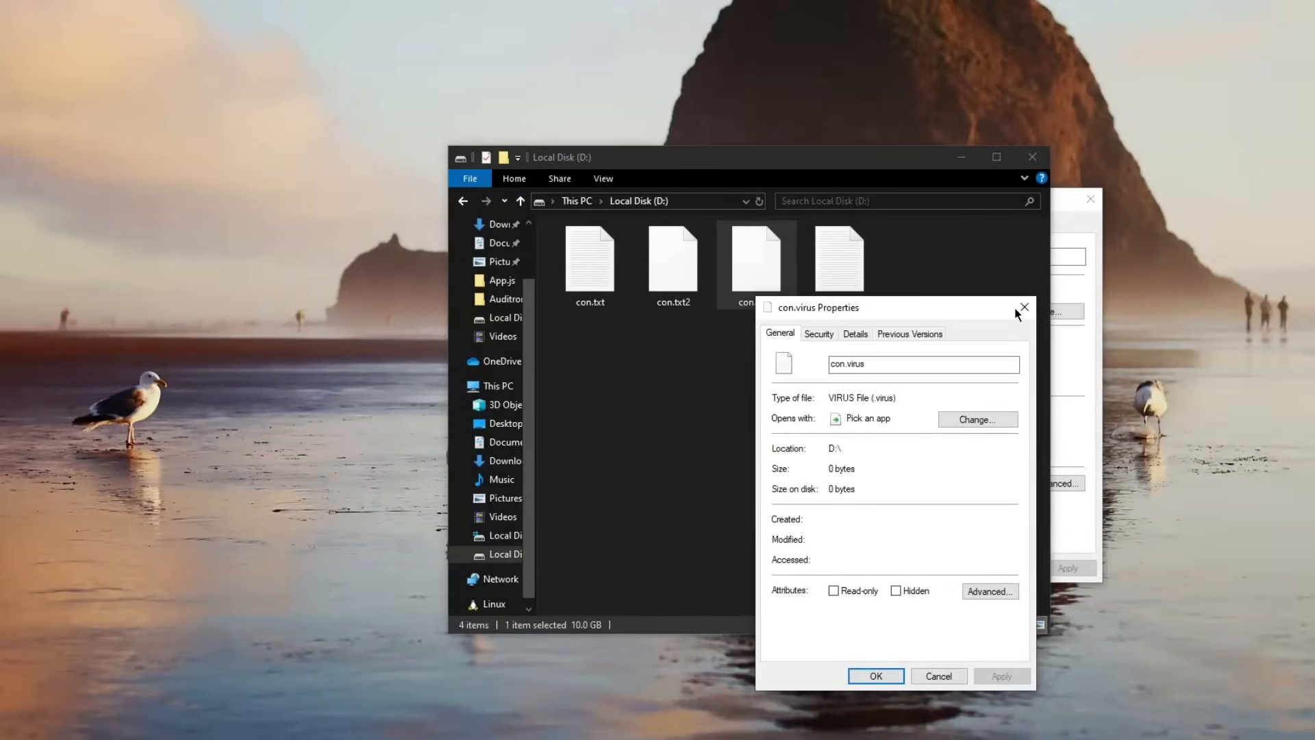
pyautogui.click(1023, 306)
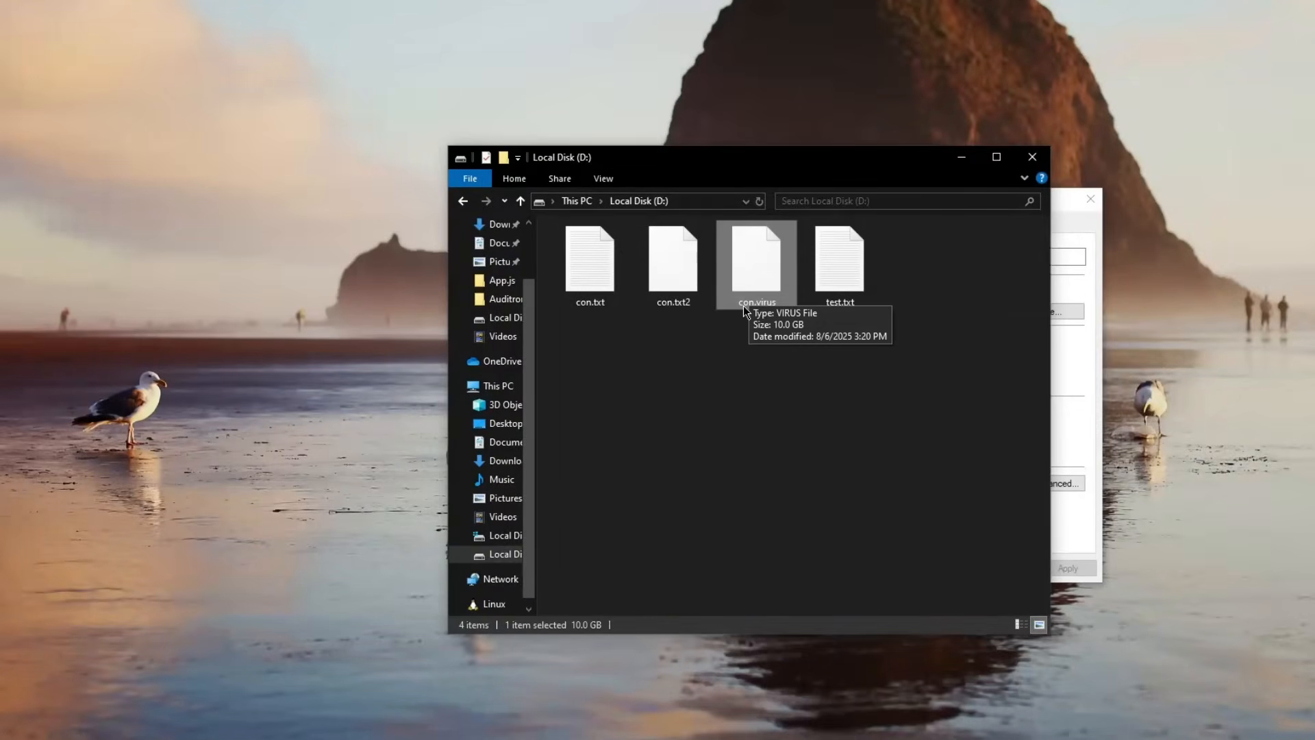
pyautogui.moveTo(606, 548)
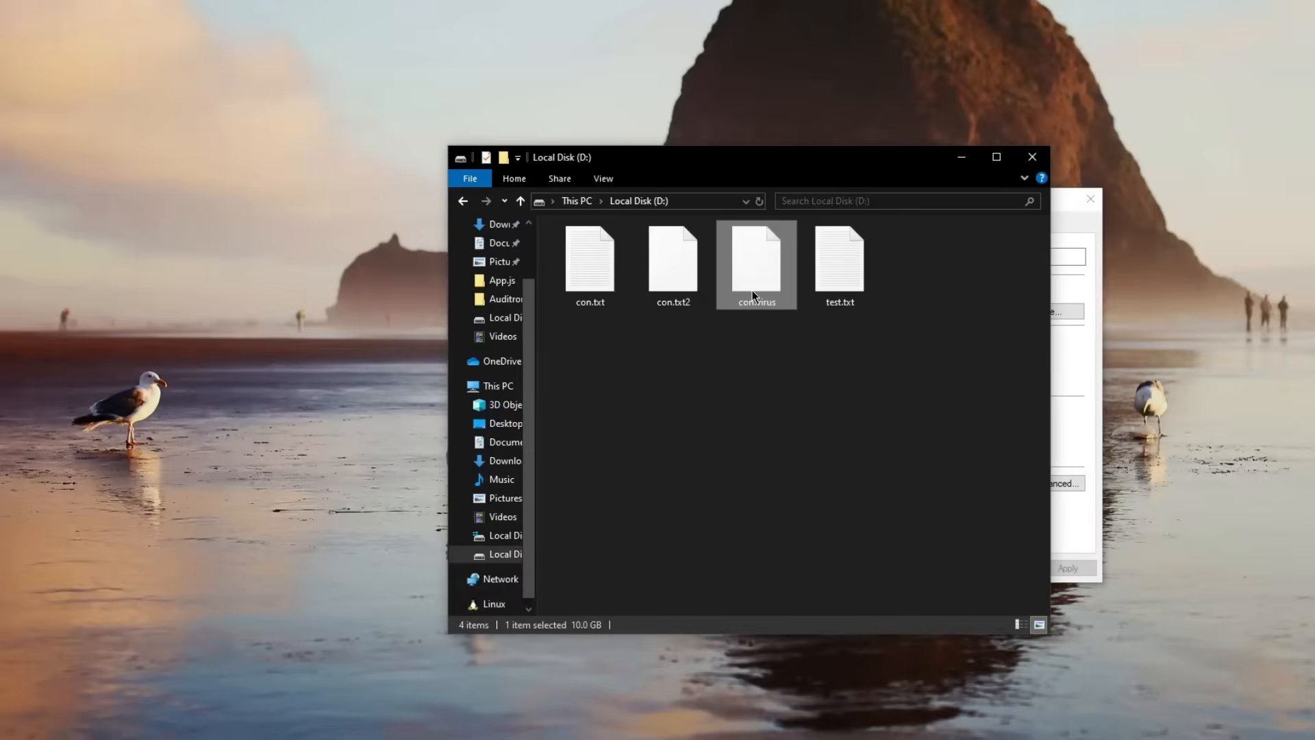
# - Try opening con.virus on D: and dismiss the invalid file handle error
pyautogui.doubleClick(754, 260)
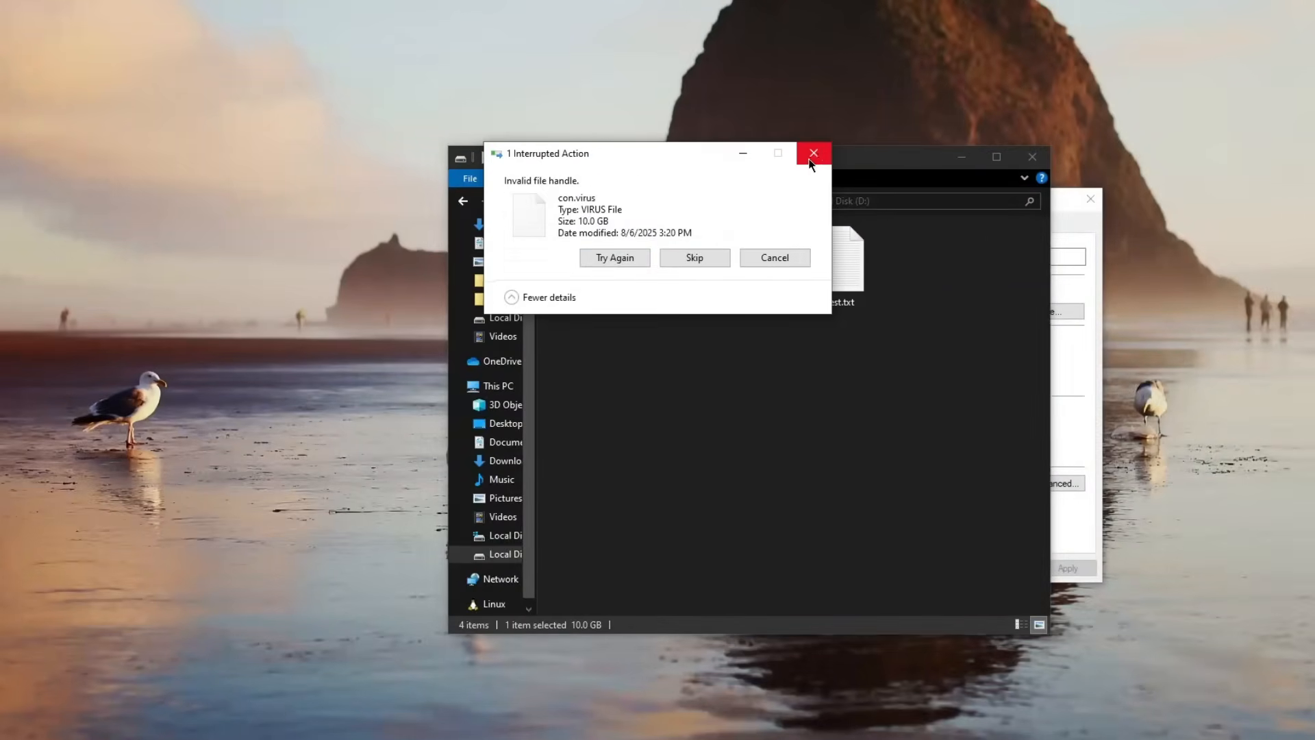
pyautogui.click(814, 153)
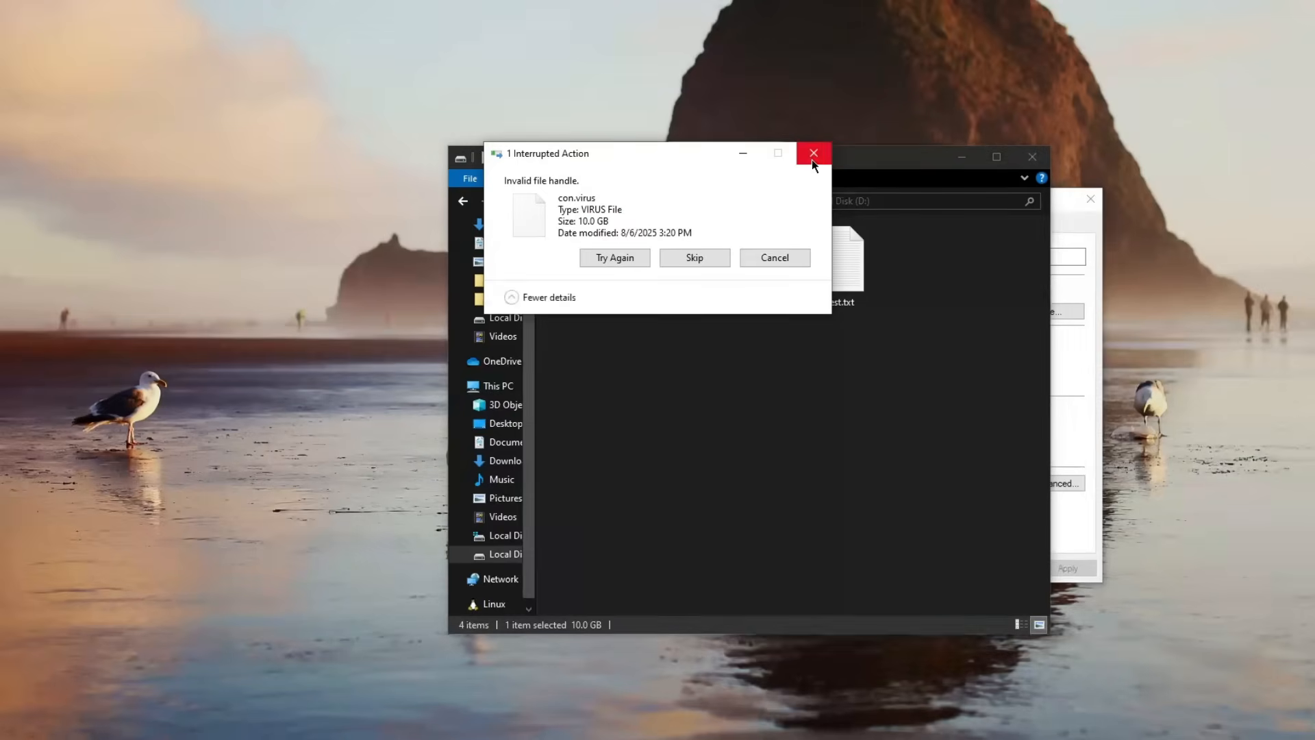
pyautogui.click(811, 153)
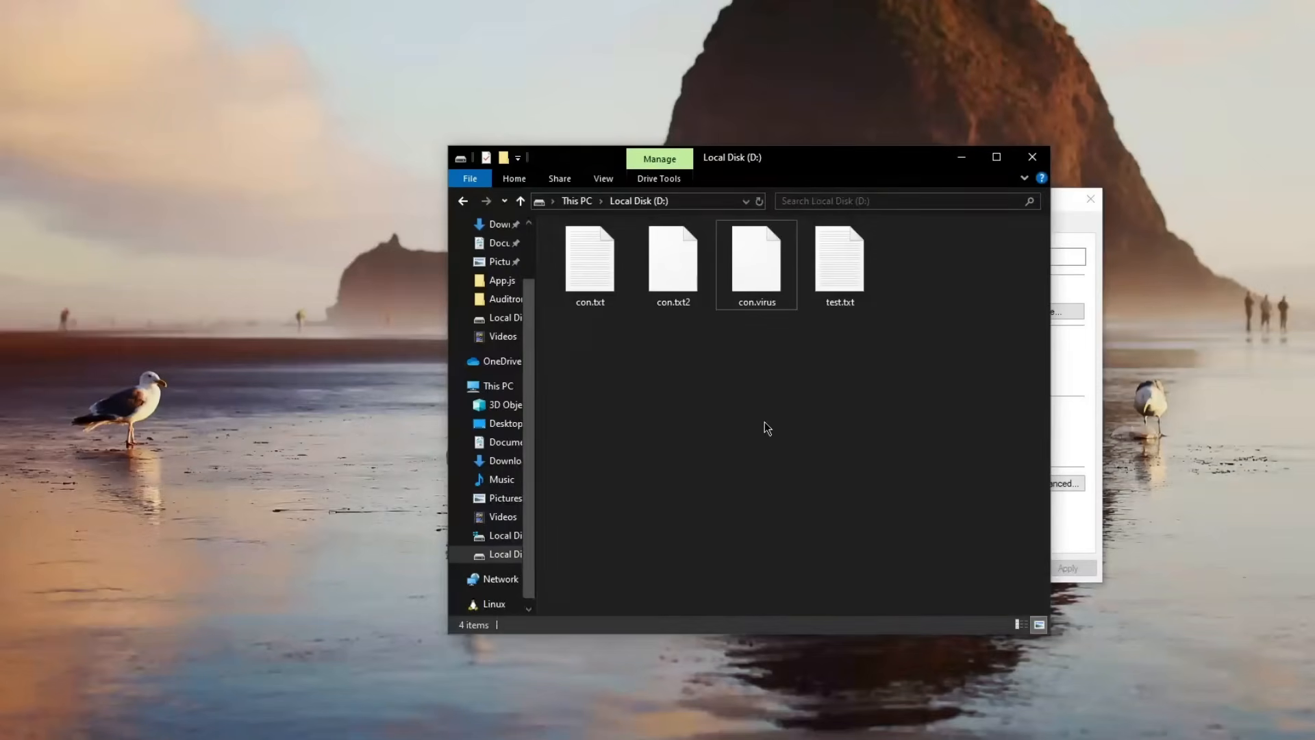
pyautogui.moveTo(740, 493)
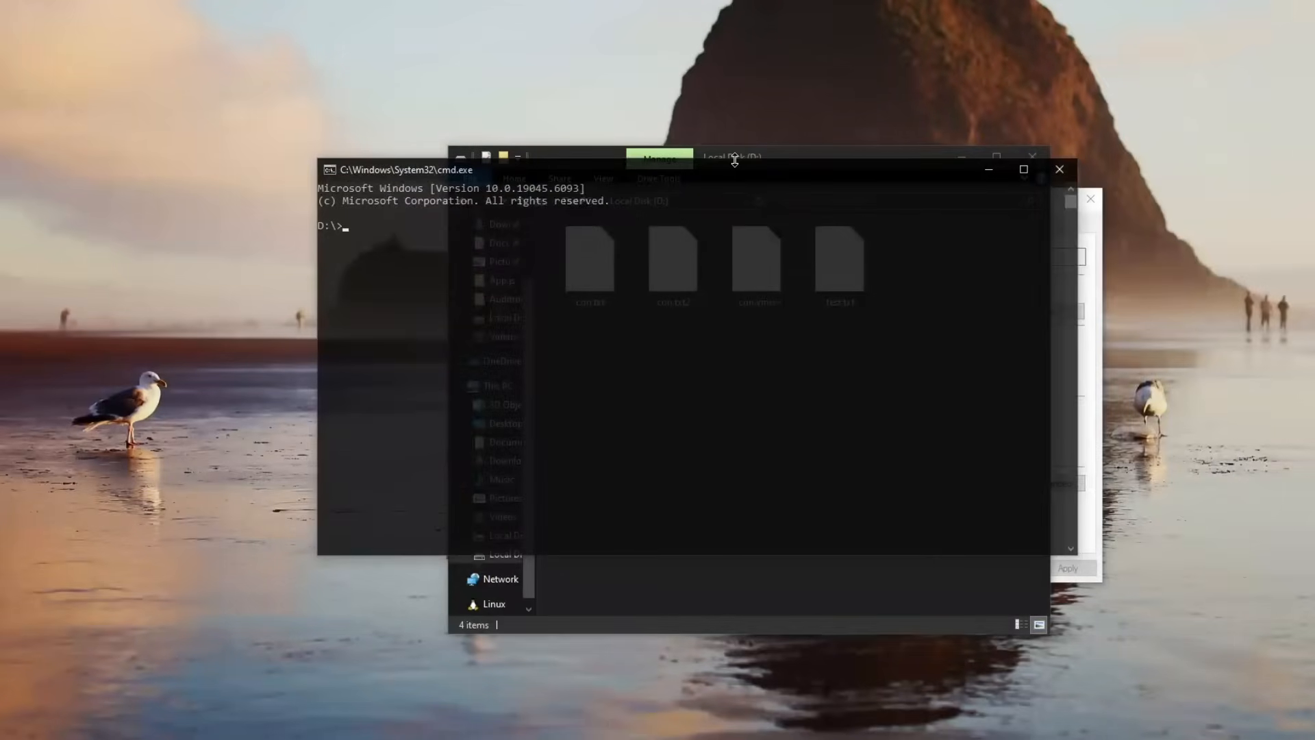
# - Enter WSL, list D:, and rm test.txt, con.virus, con.txt and con.txt2
pyautogui.write('wsl')
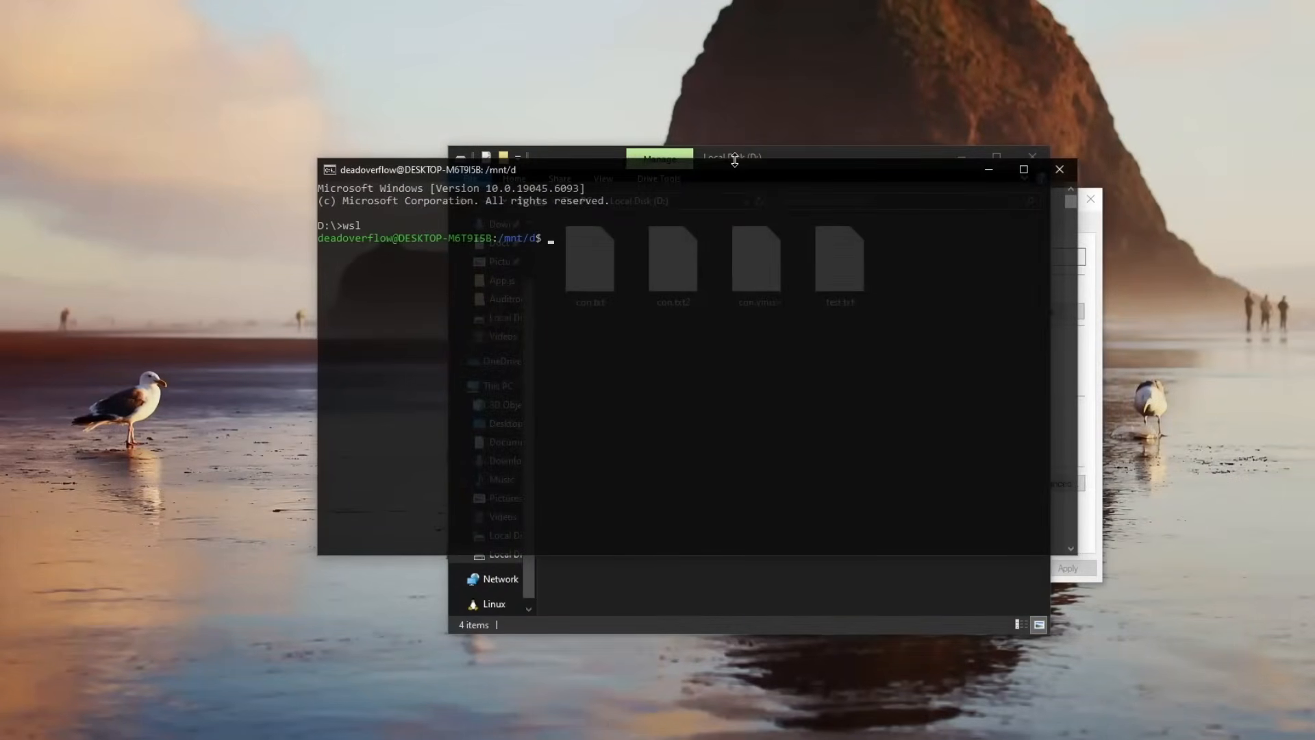
pyautogui.write('ls')
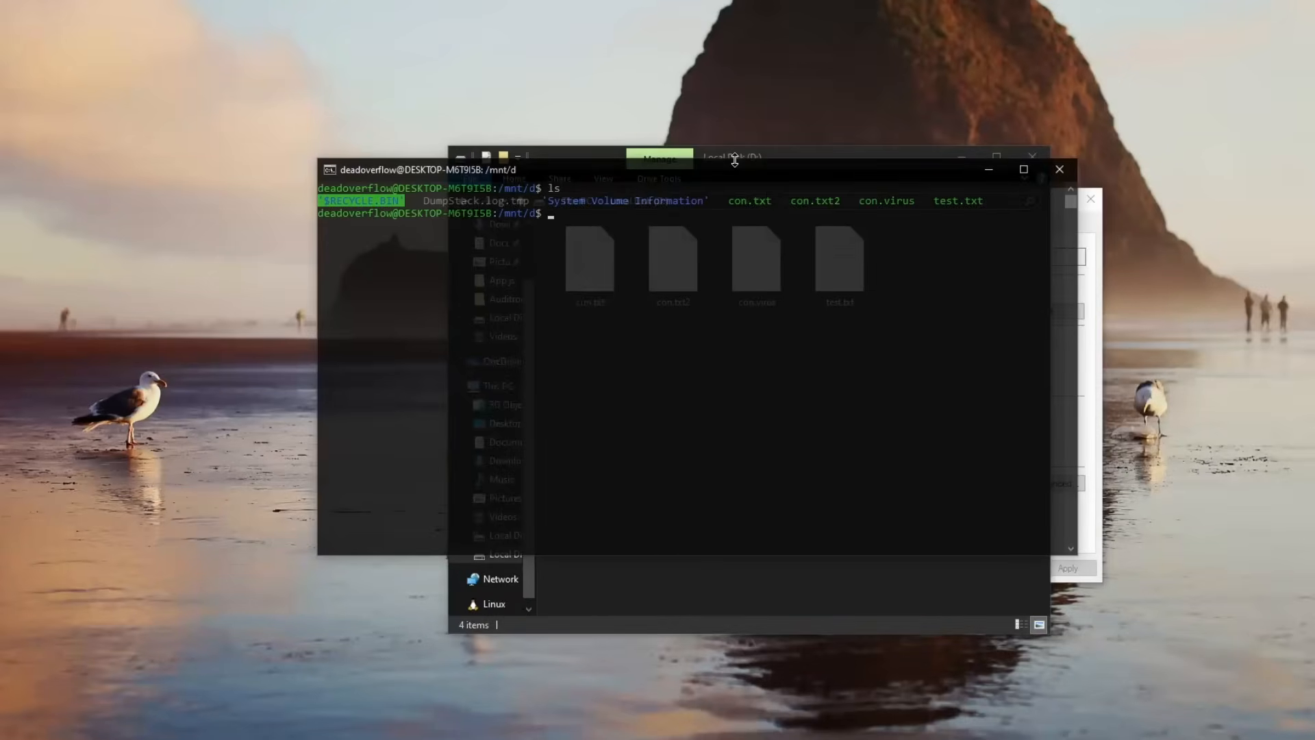
pyautogui.moveTo(922, 255)
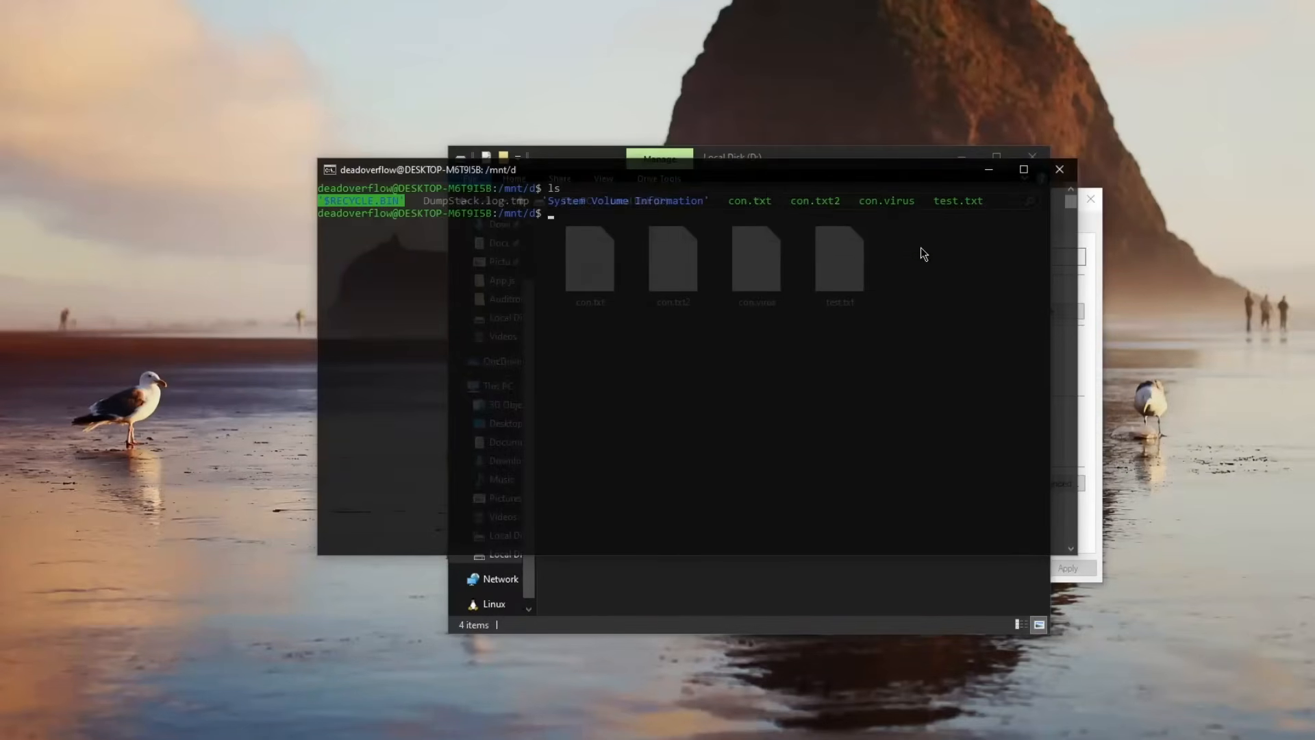
pyautogui.write('rm')
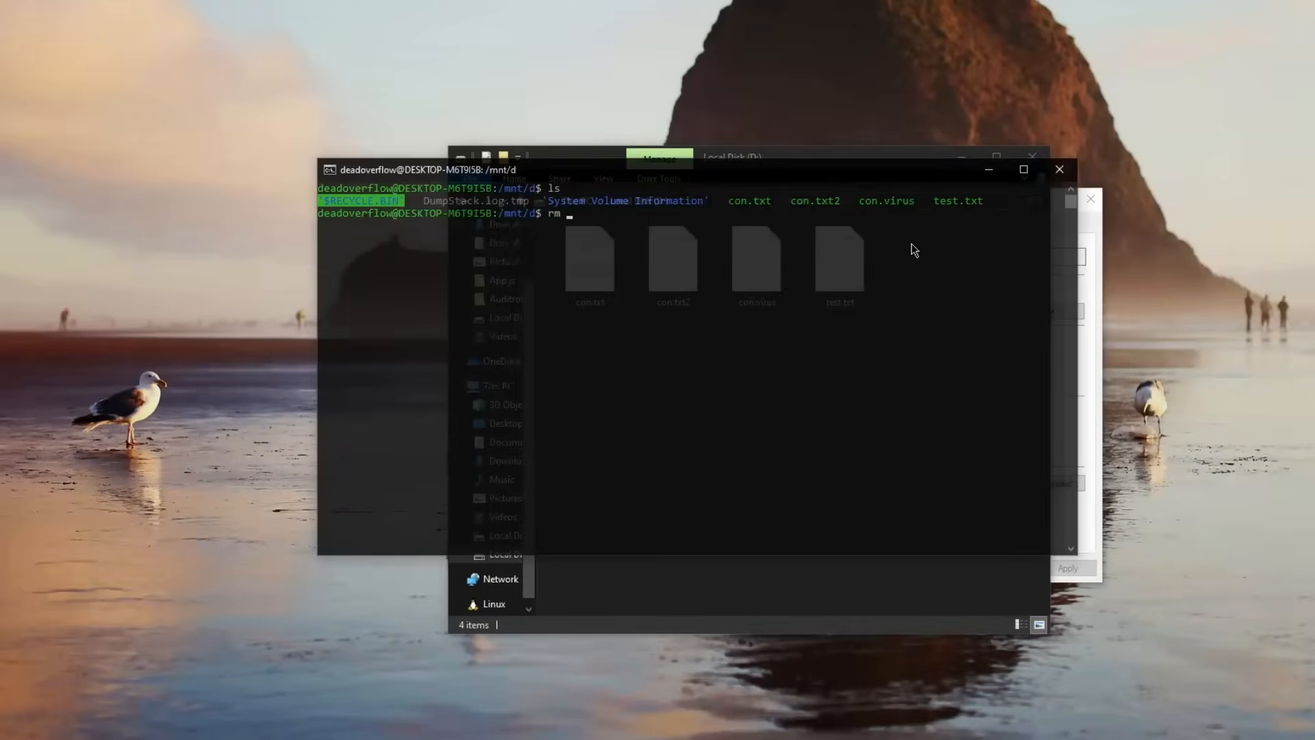
pyautogui.write('test.txt')
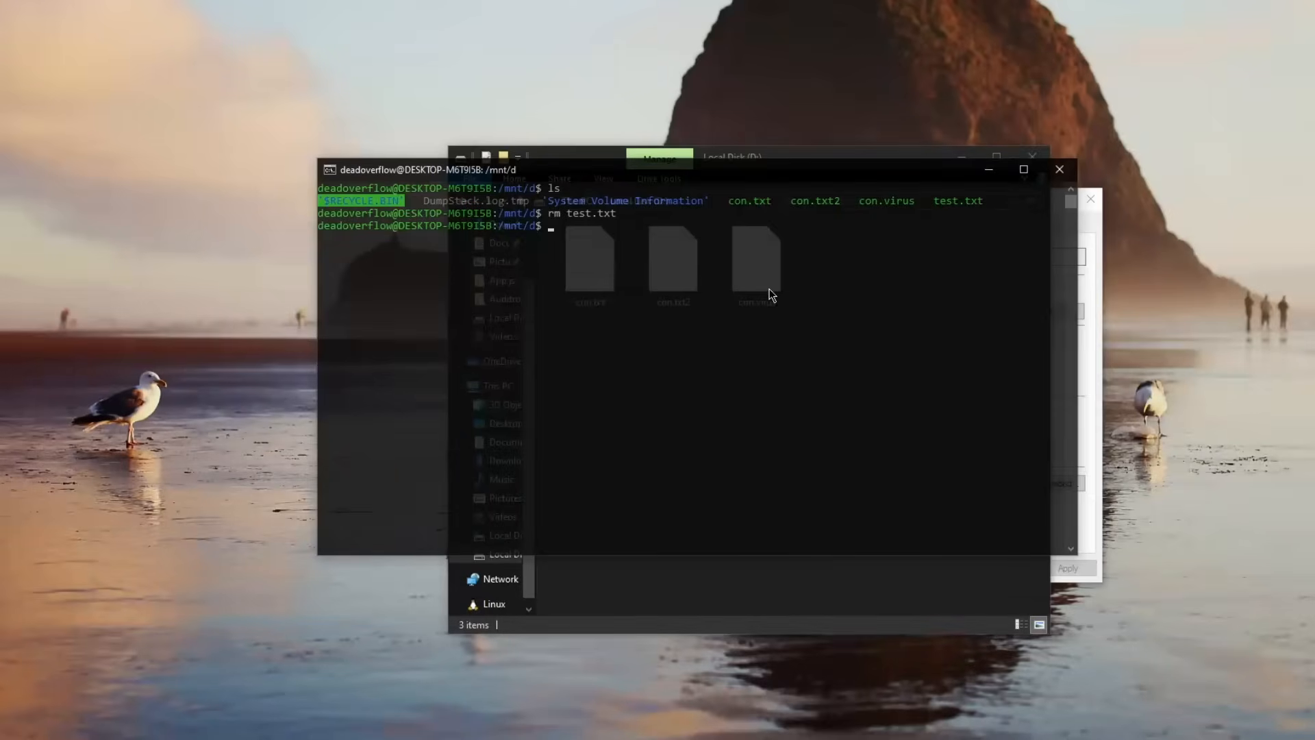
pyautogui.moveTo(894, 262)
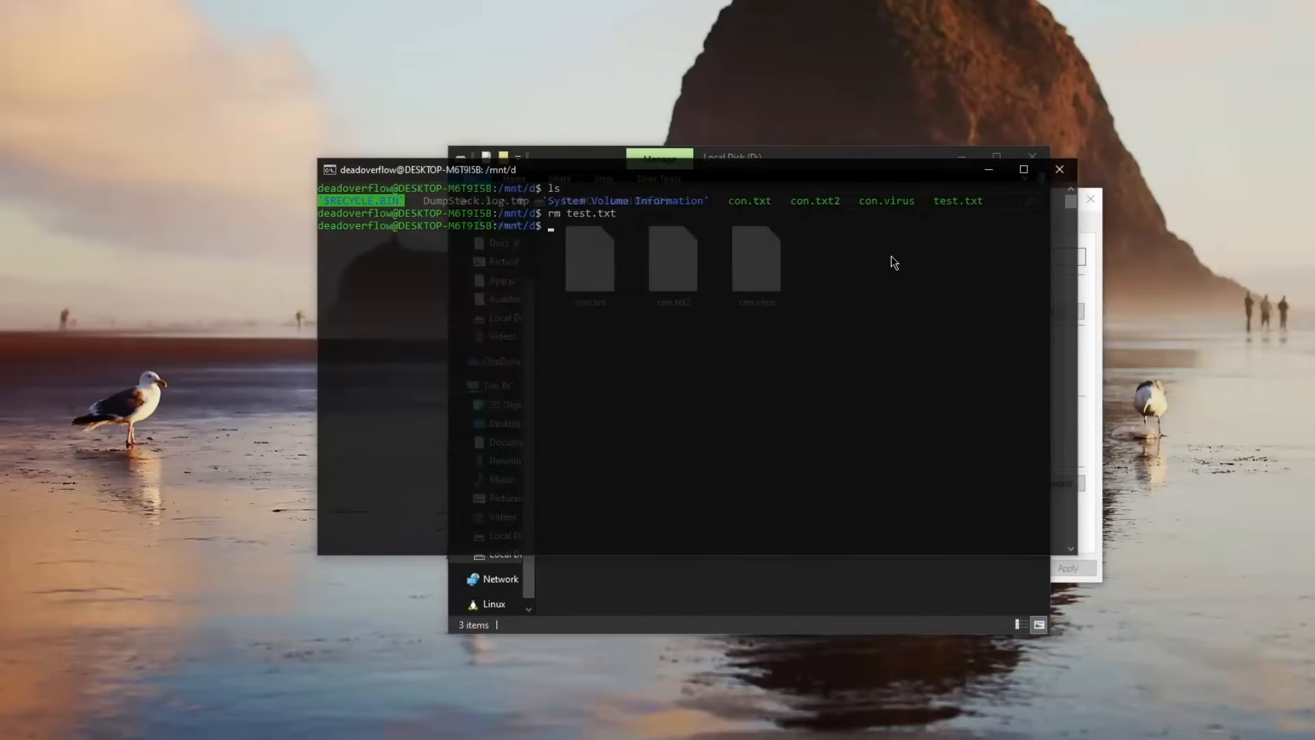
pyautogui.write('rm con.virus')
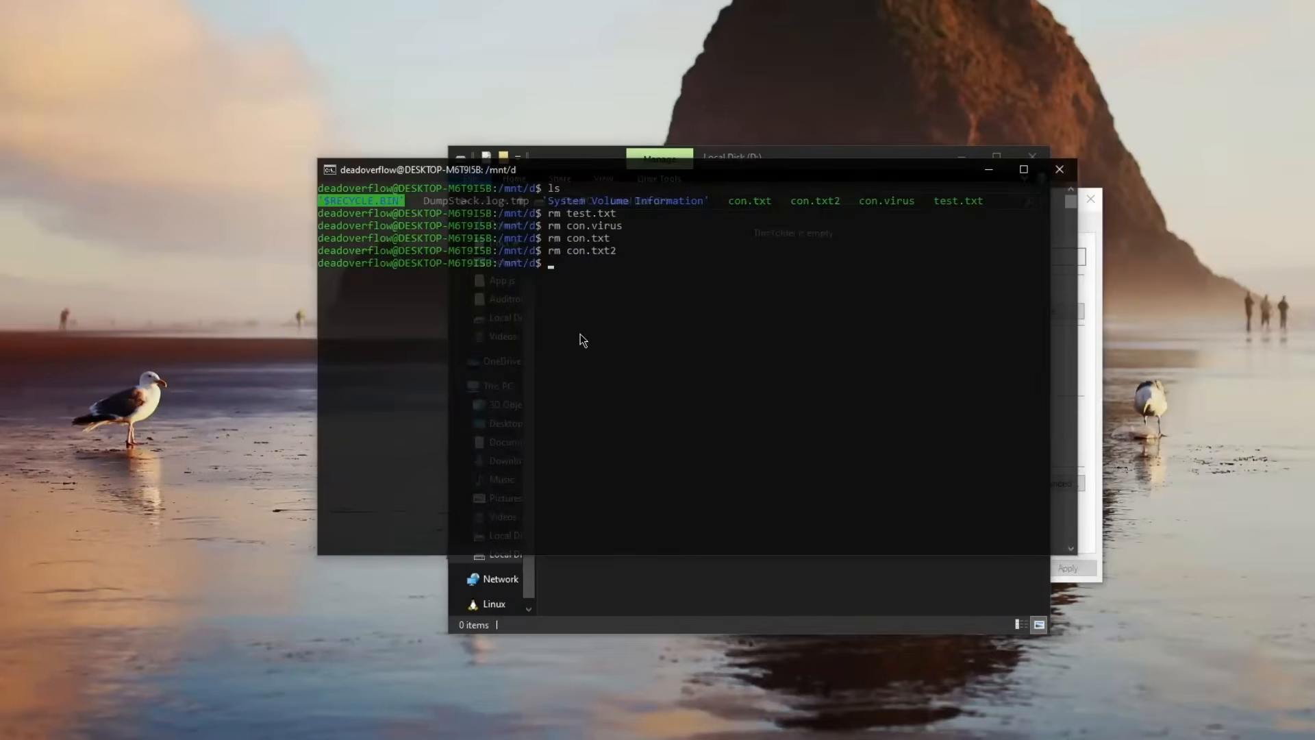
pyautogui.moveTo(578, 342)
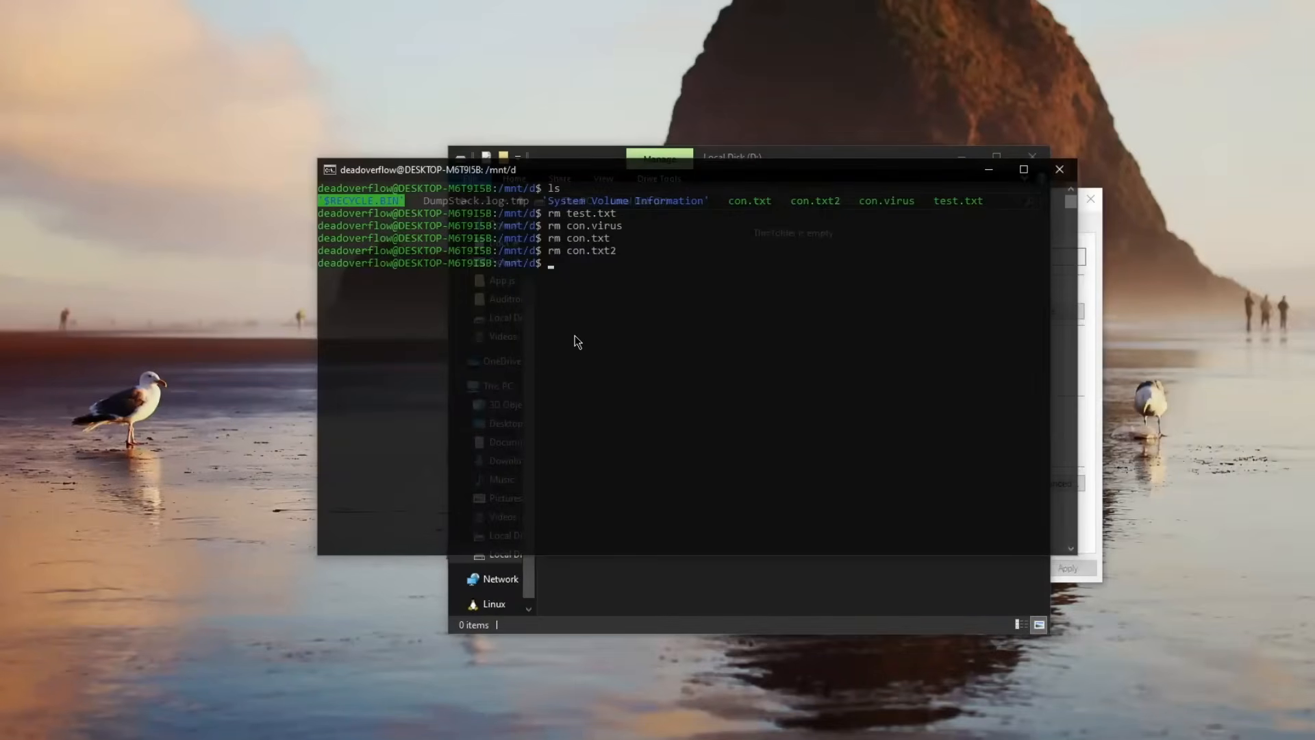
pyautogui.moveTo(568, 337)
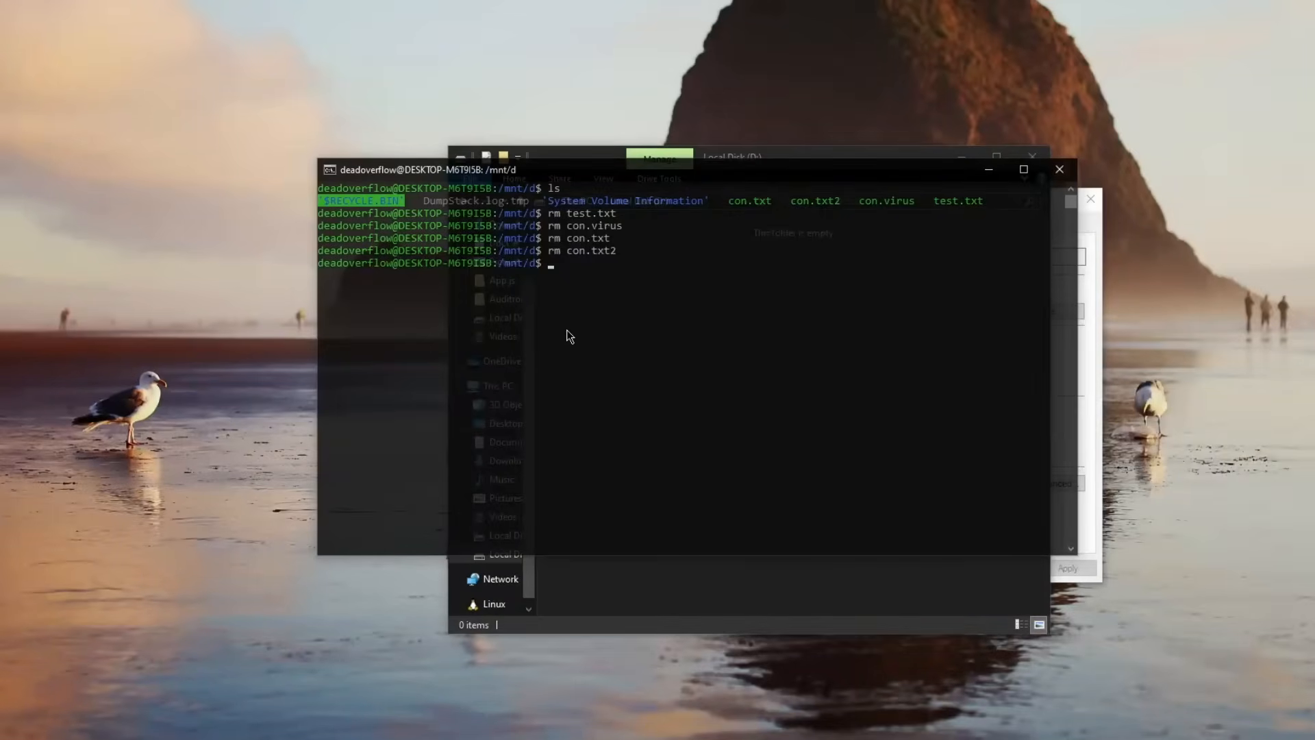